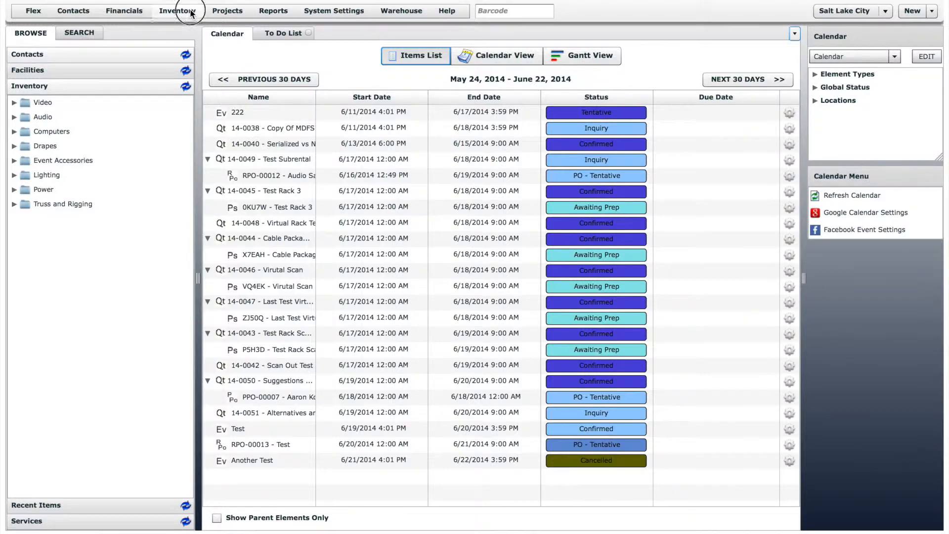
Bring up the Maintenance Procedures list from the Inventory menu
left_click(177, 10)
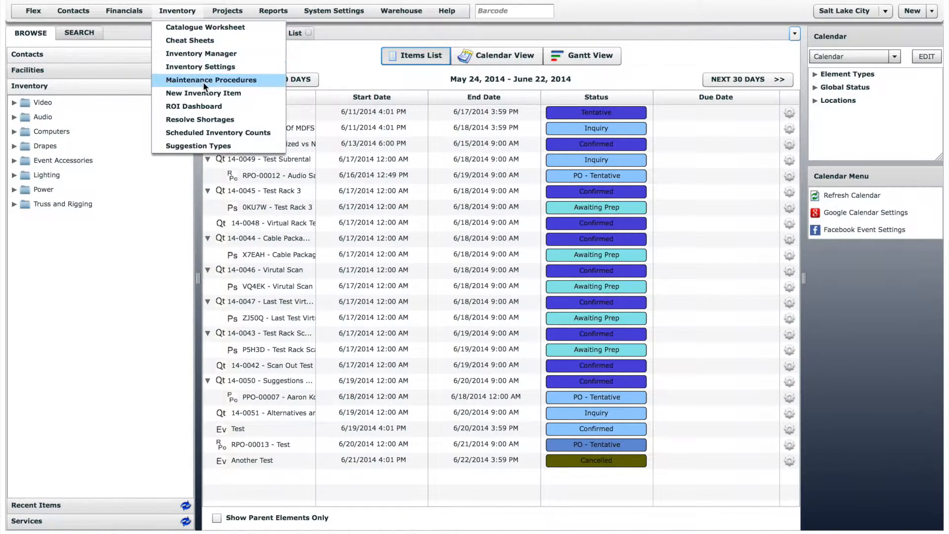
left_click(211, 79)
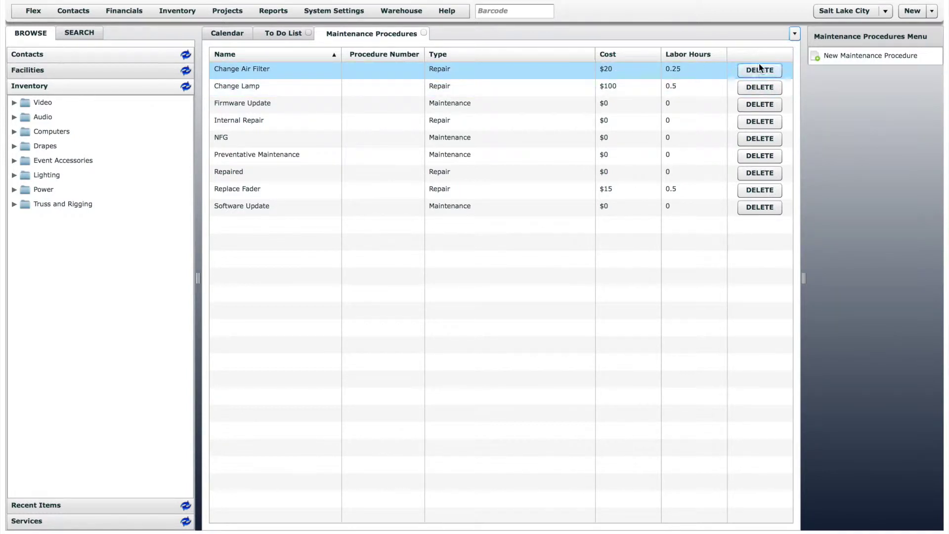
Start a new maintenance procedure named External Repair with type Repair
left_click(870, 56)
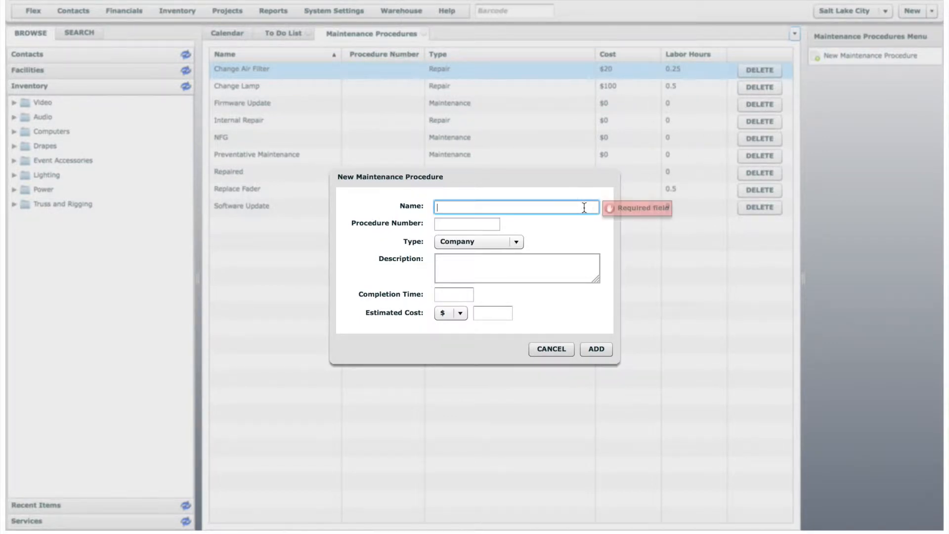
type("Exter")
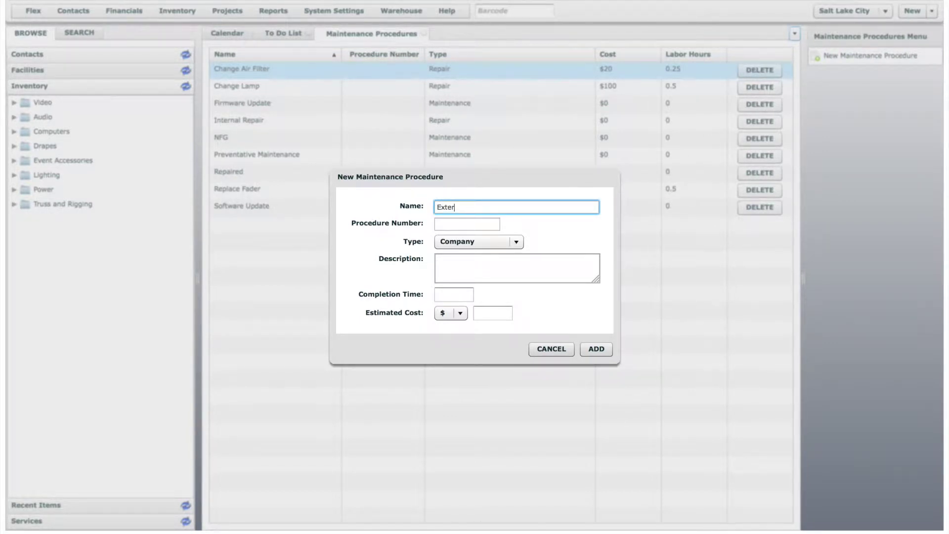
type("nal Repair")
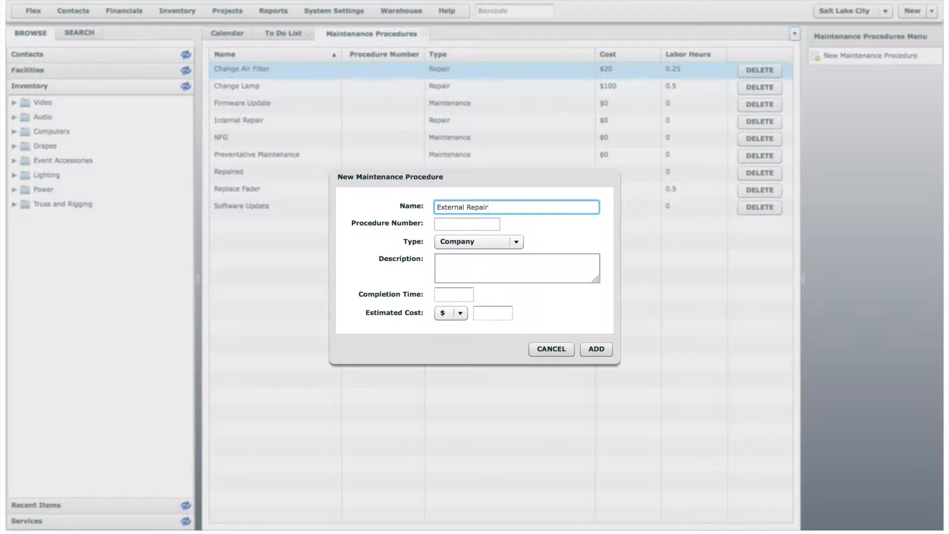
left_click(467, 224)
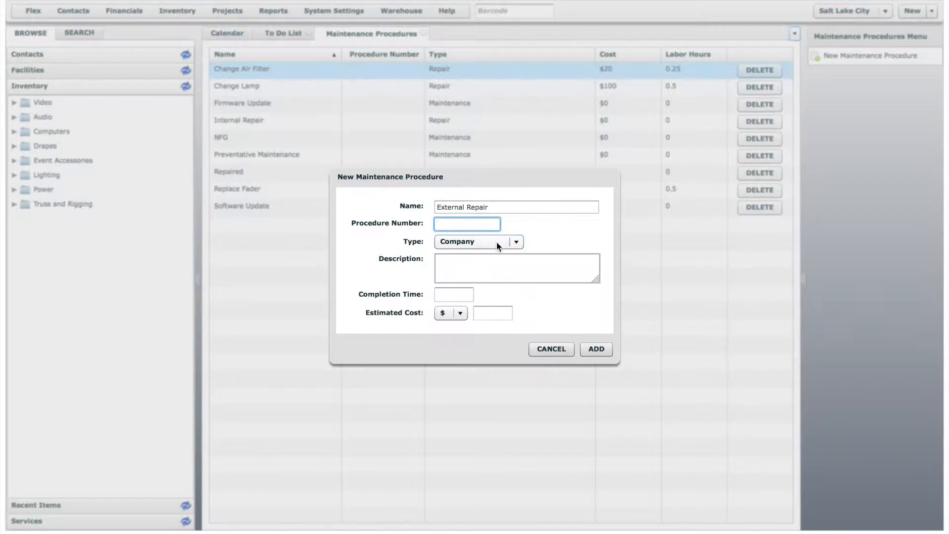
left_click(515, 241)
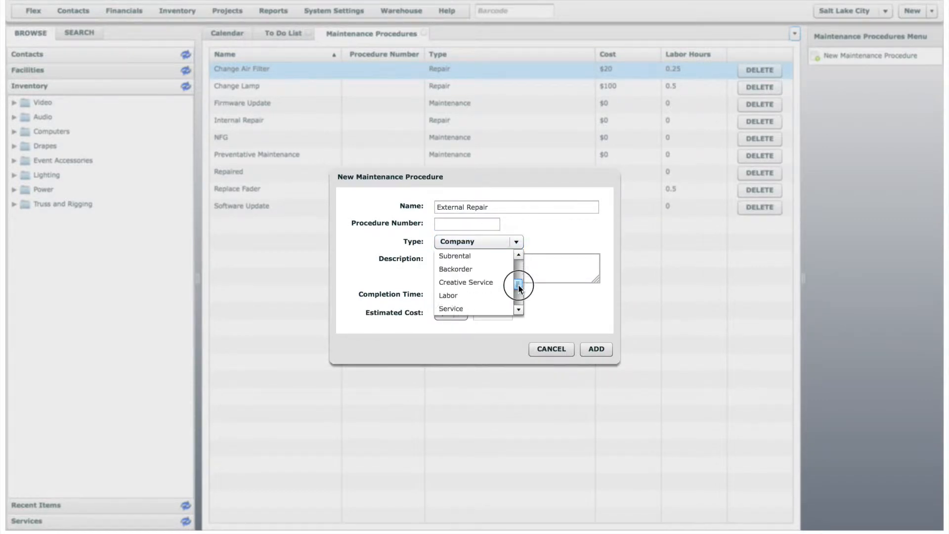
scroll("down", 3)
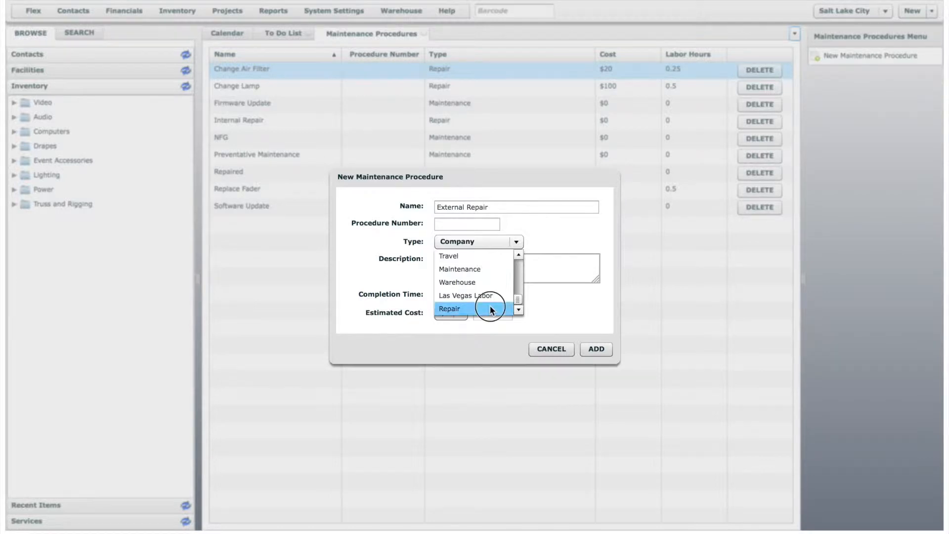
left_click(450, 308)
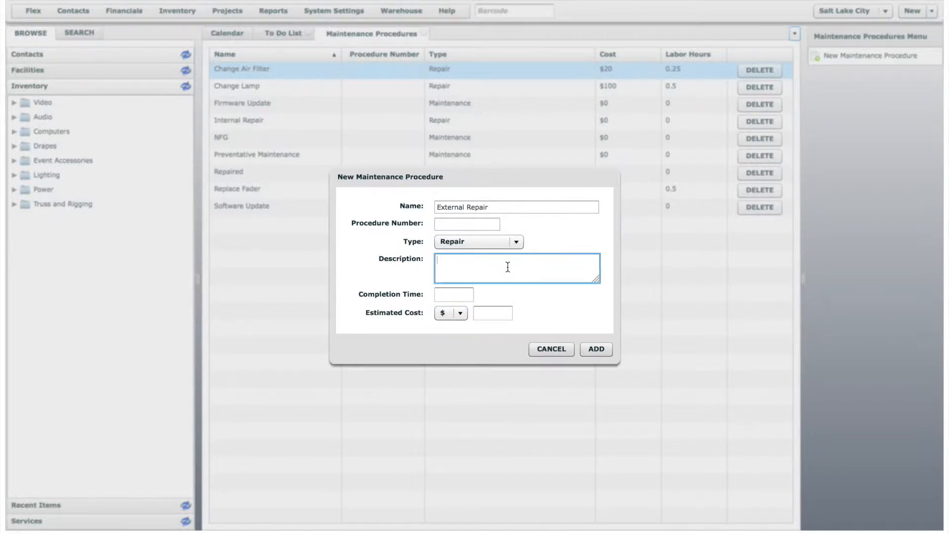
Describe it as 'Use when sending in for repair' and add the procedure
type("Use wh")
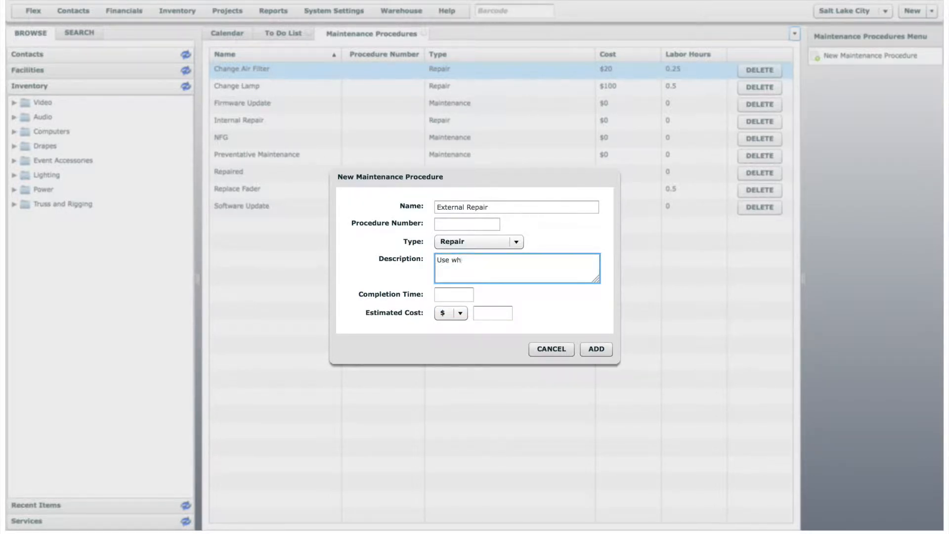
type("en sending")
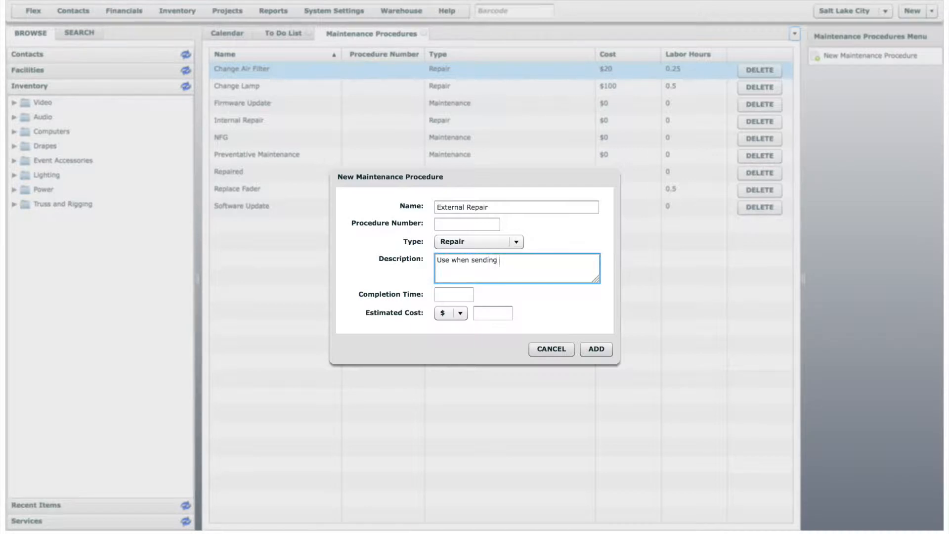
type("in for repair")
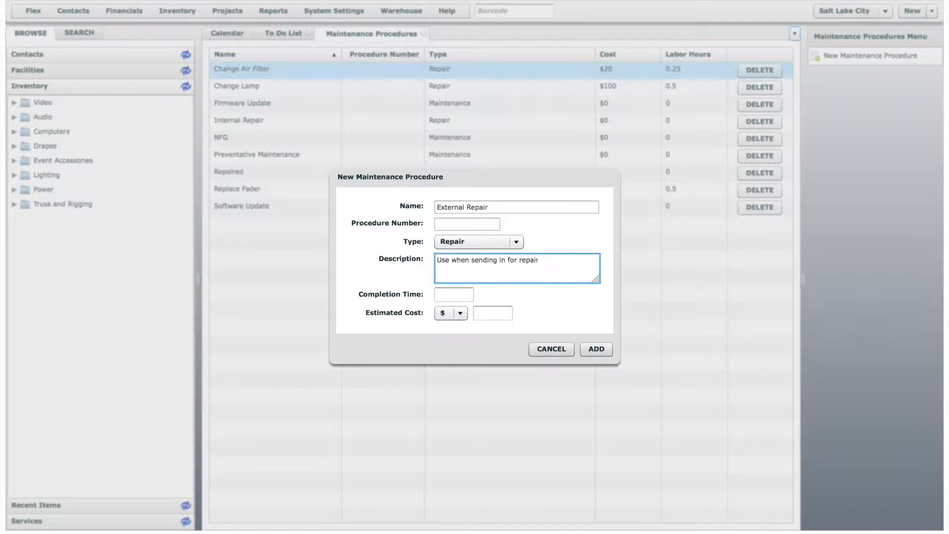
left_click(453, 294)
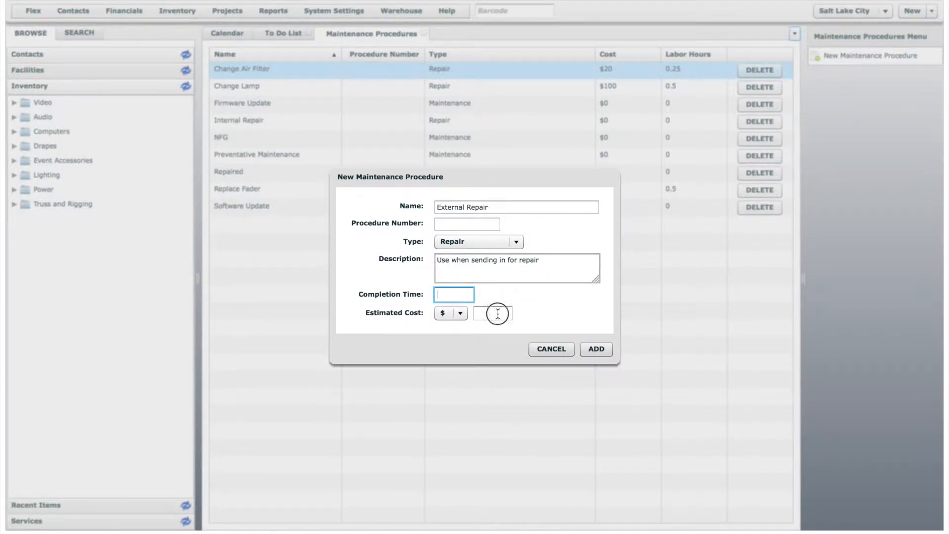
left_click(493, 313)
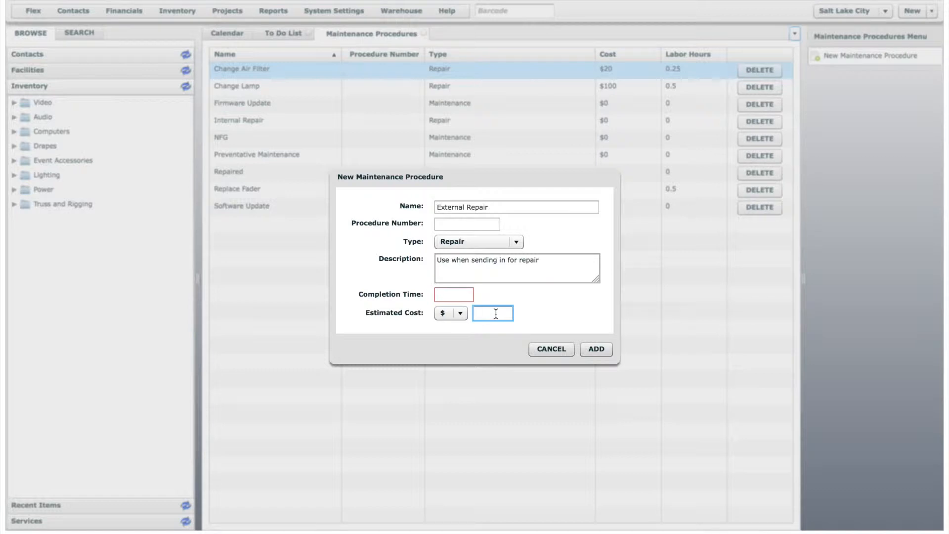
left_click(594, 349)
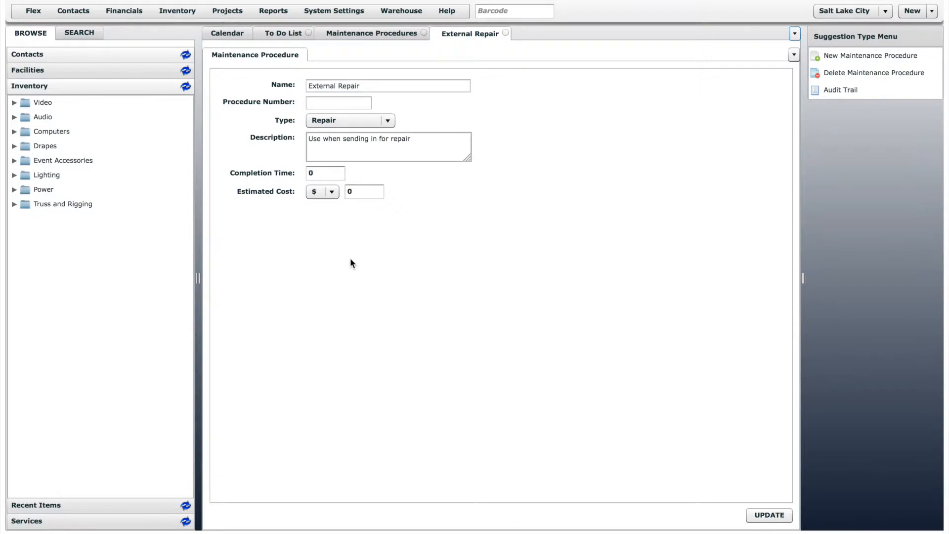
Navigate Audio > Amplifiers > Crown XTi 2000 and open serial unit 94948
left_click(15, 116)
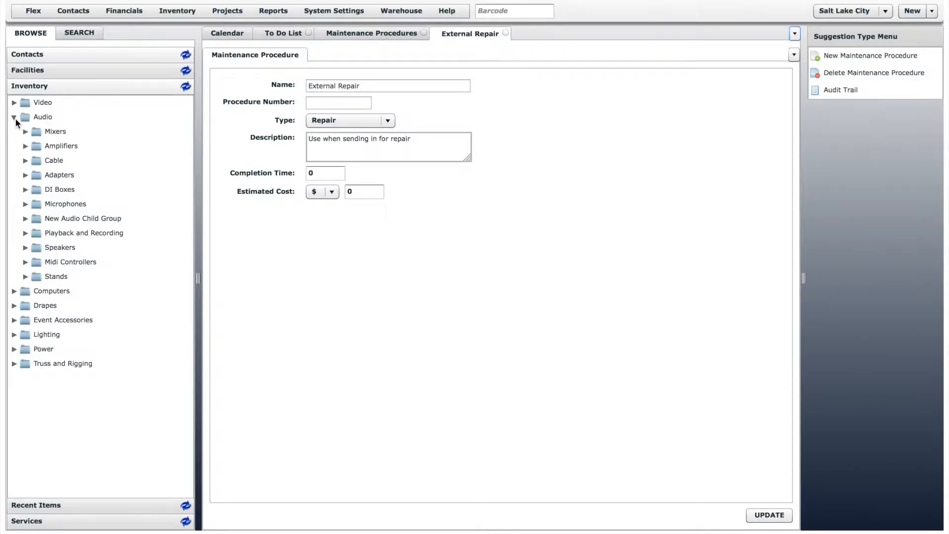
left_click(26, 147)
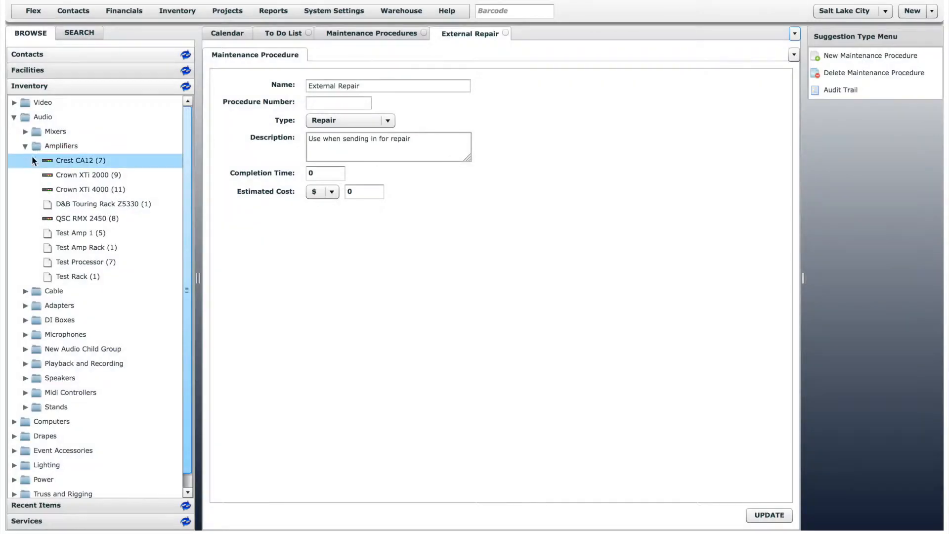
left_click(89, 175)
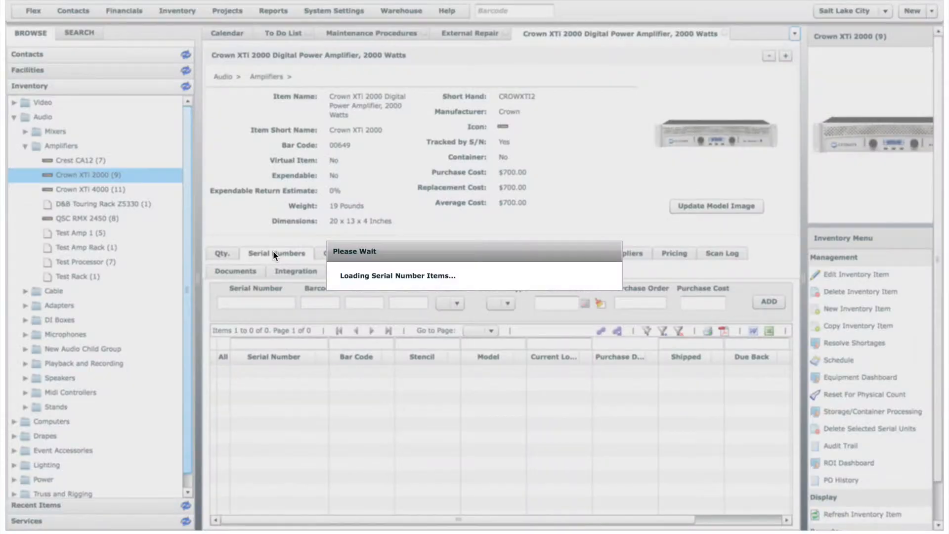
left_click(277, 253)
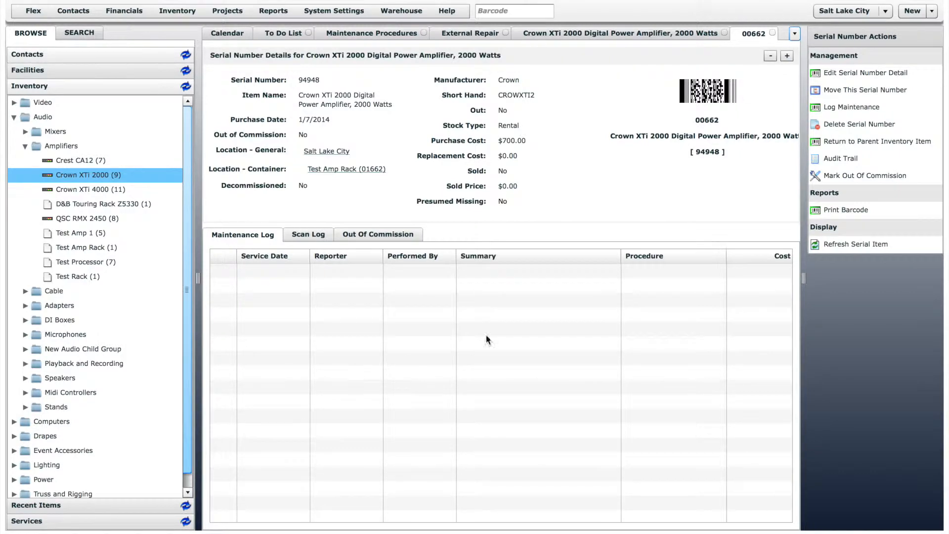
mouse_move(851, 107)
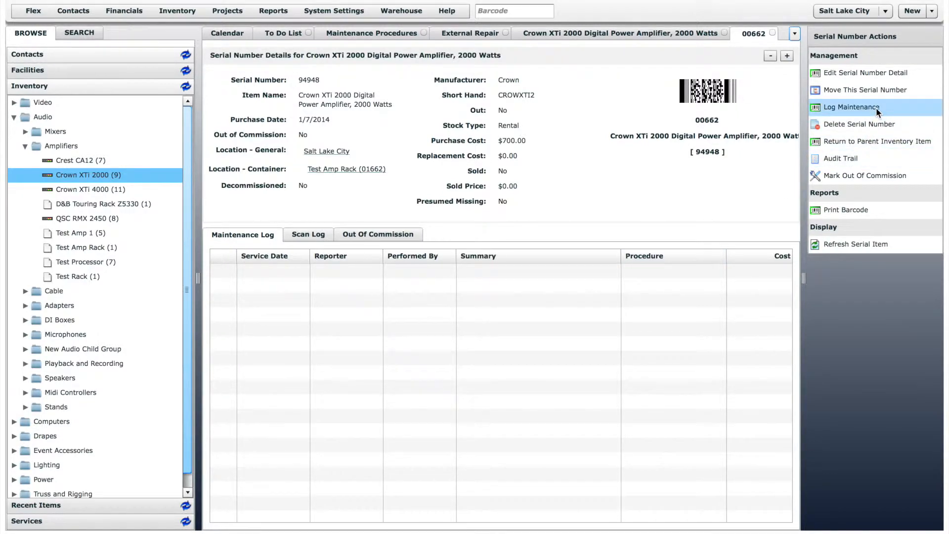
Begin a maintenance log summarised 'Not turning on' using the External Repair procedure
left_click(851, 107)
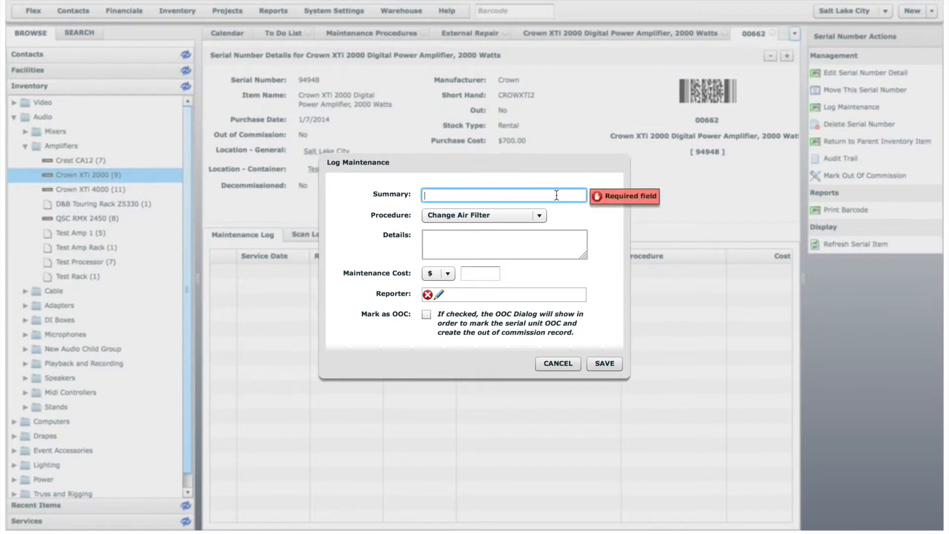
left_click(503, 195)
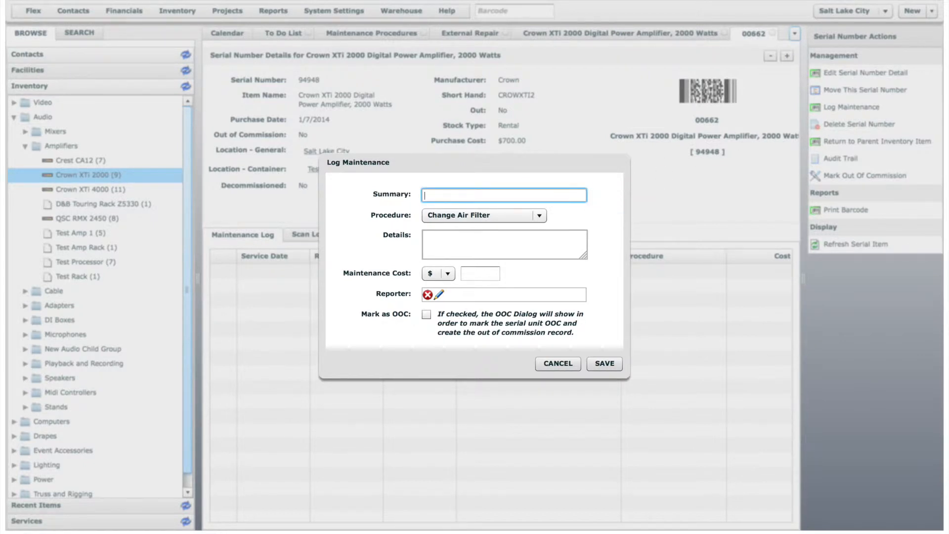
type("Not turning on")
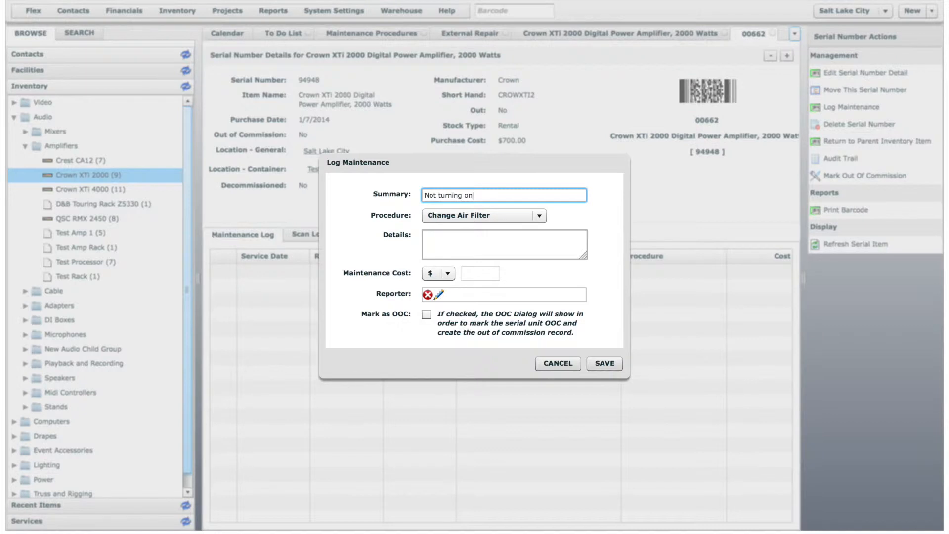
mouse_move(556, 199)
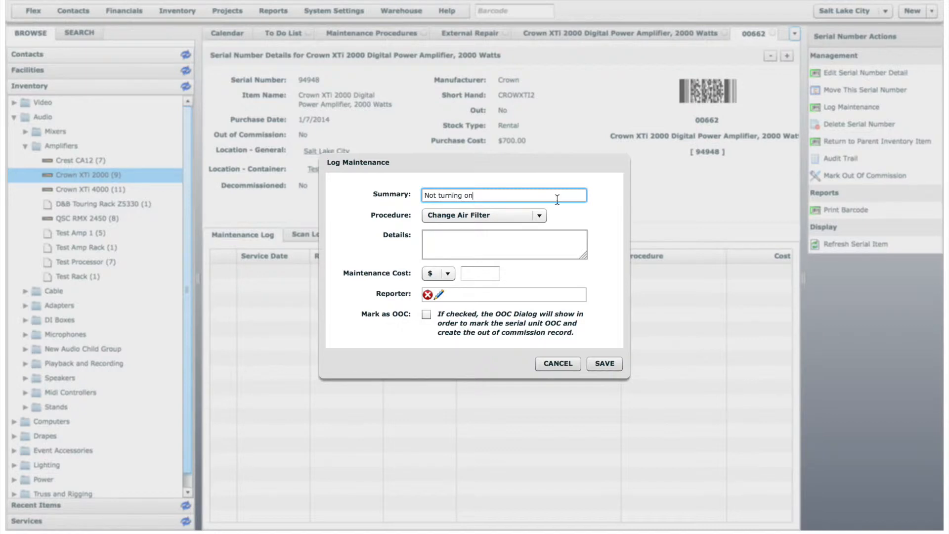
left_click(538, 215)
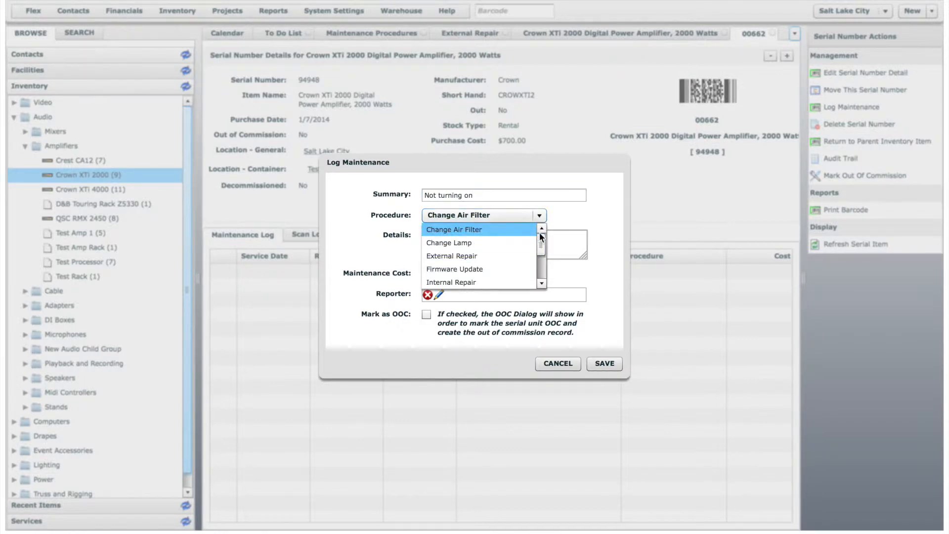
left_click(450, 255)
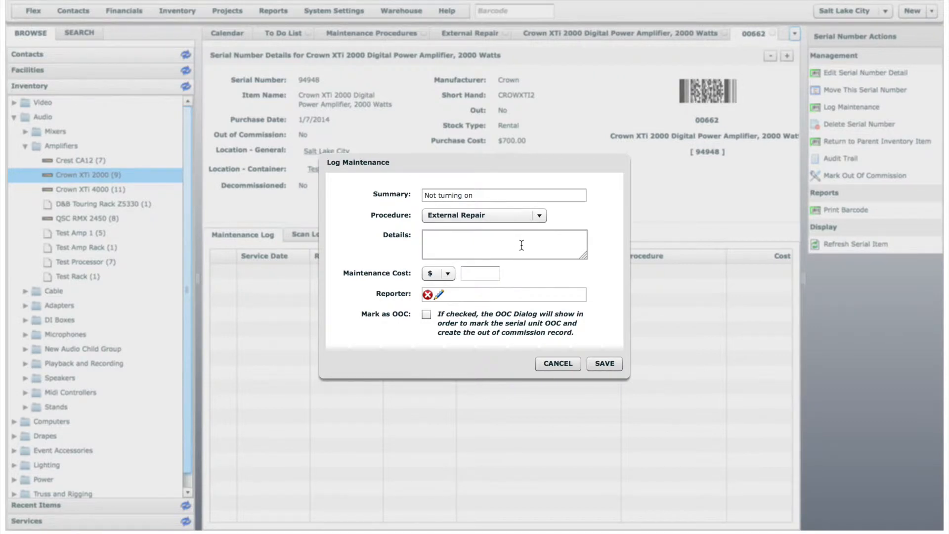
Enter details 'Stopped working on job ...' and a maintenance cost of 15
type("Stopped working on jo")
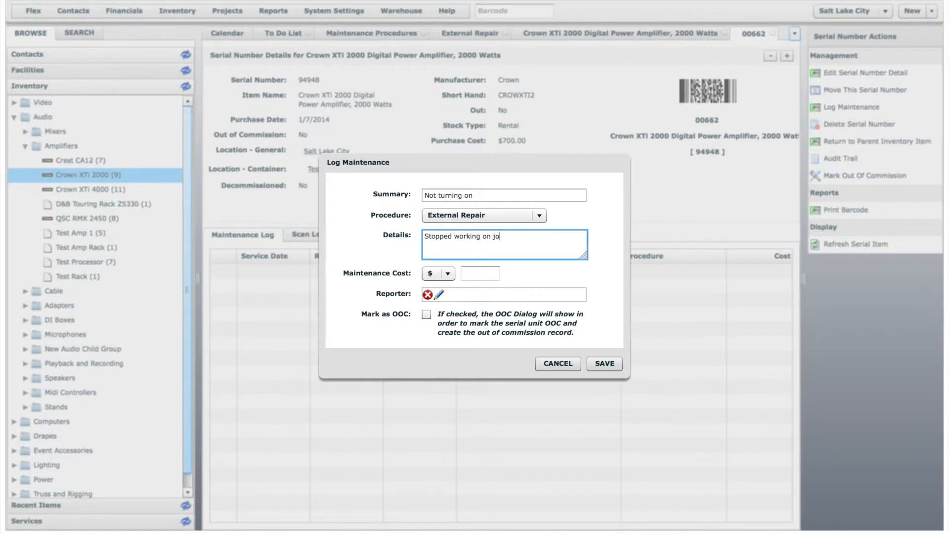
type("b ...")
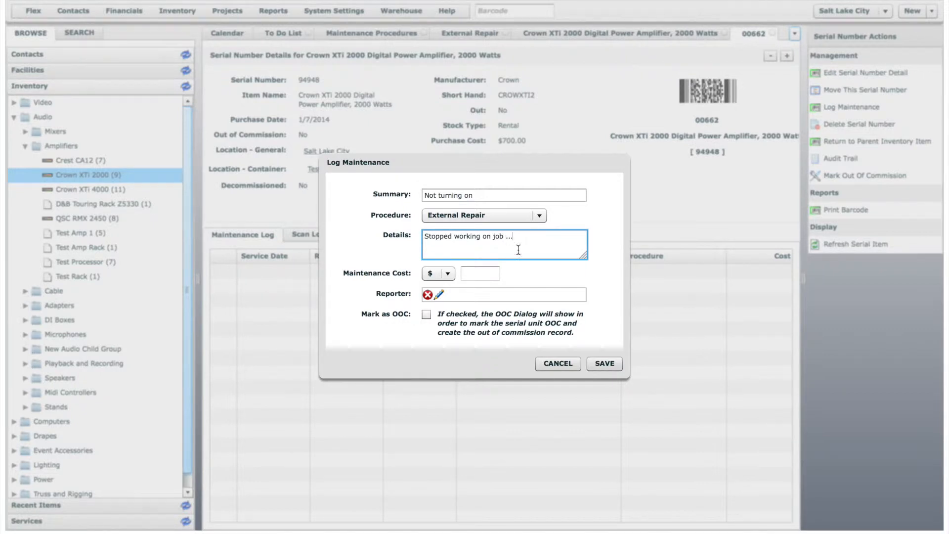
left_click(480, 274)
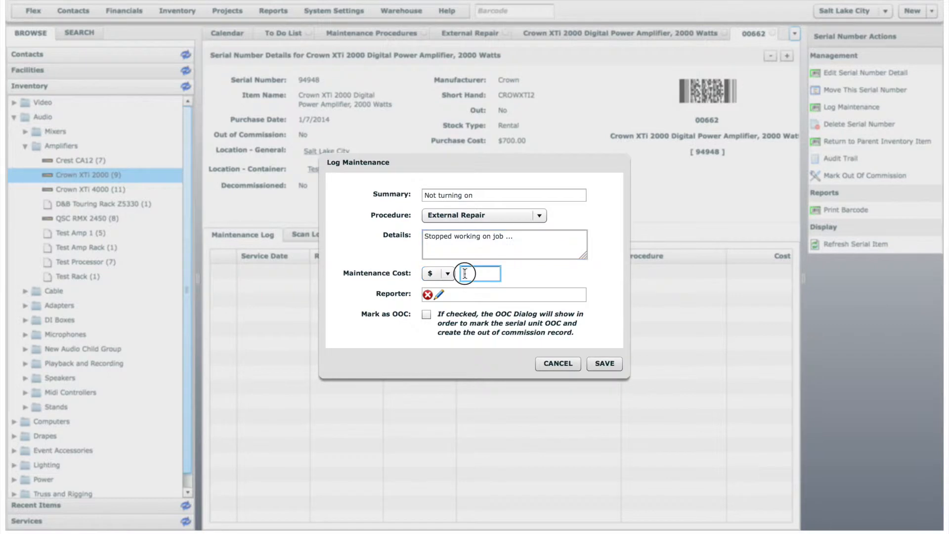
type("15")
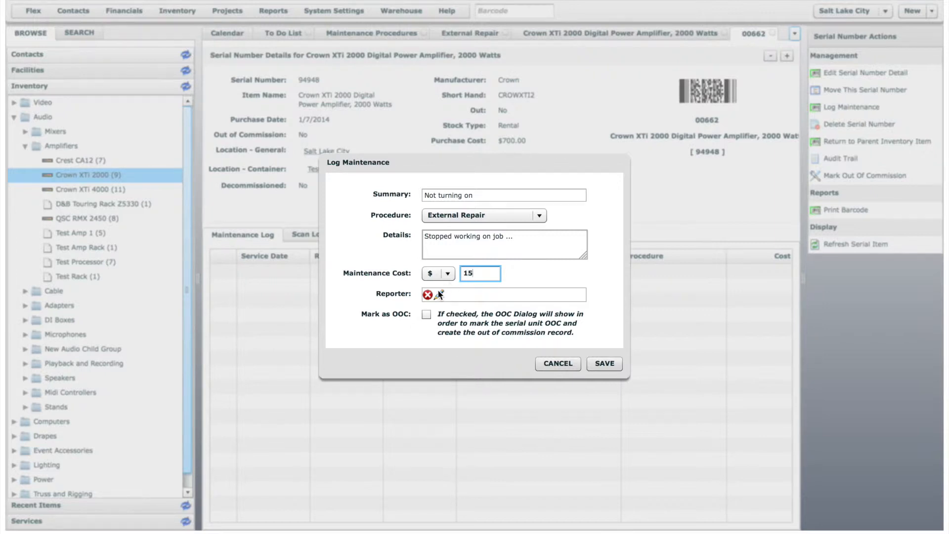
Set the reporter by searching contacts for 'brand'
left_click(438, 294)
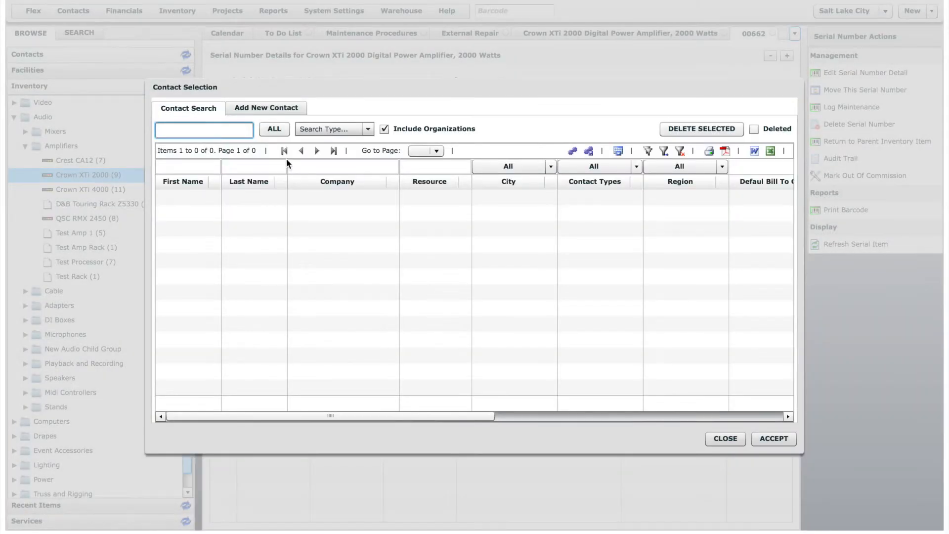
type("branden Rosenlof (Ultimate Audio Visual")
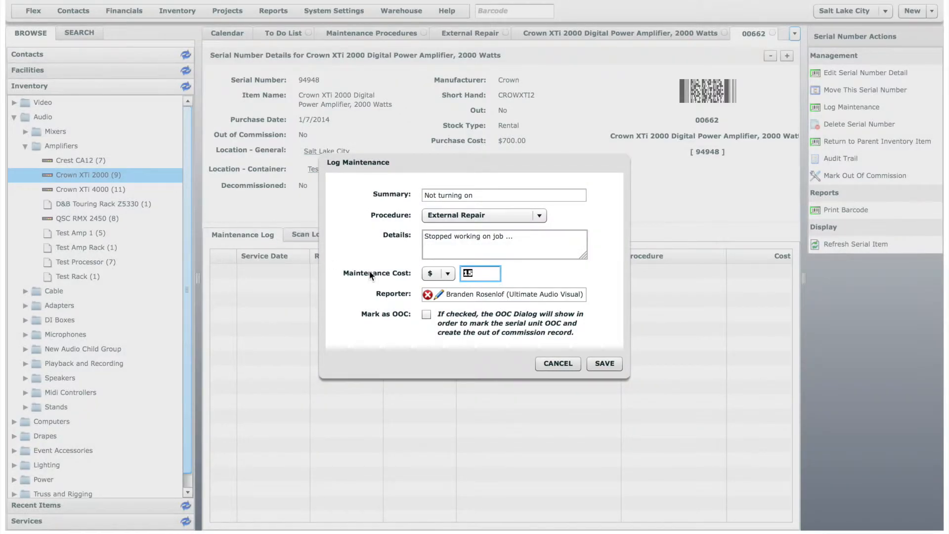
Tick Mark as OOC so the entry takes the unit out of commission
left_click(427, 314)
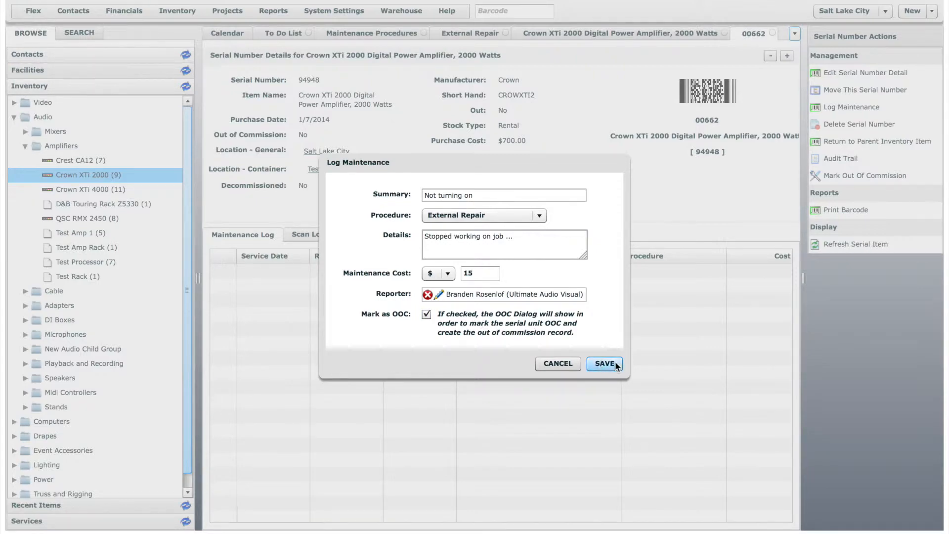
Save the entry and create its out-of-commission record after checking the reason
left_click(603, 362)
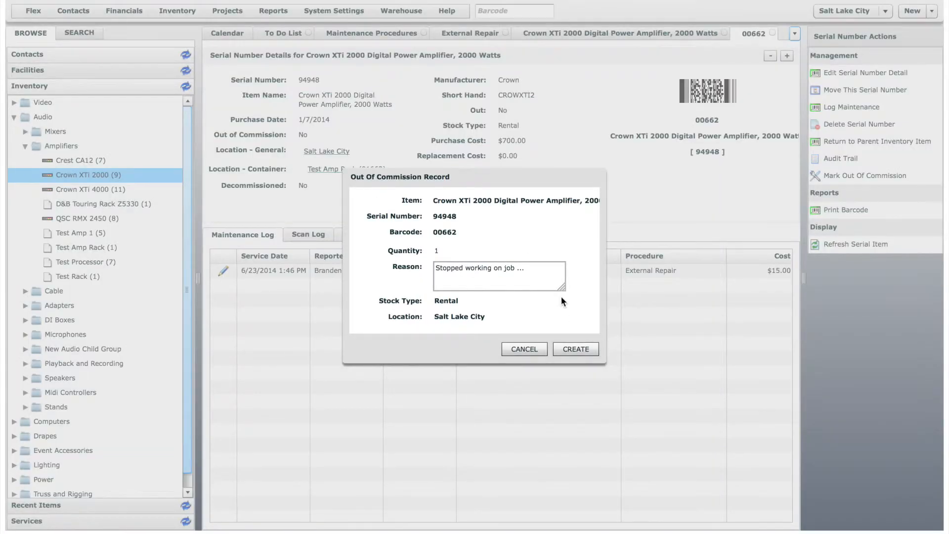
left_click(499, 268)
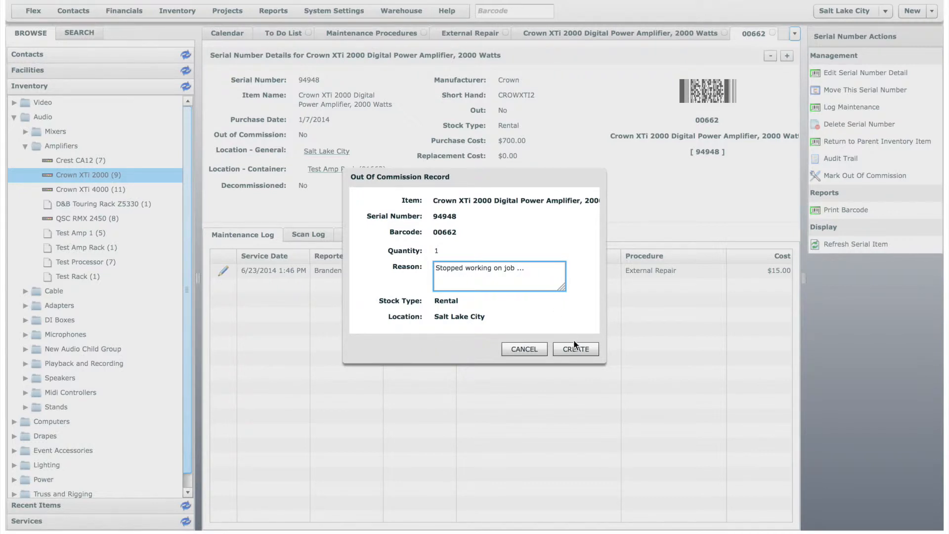
left_click(575, 349)
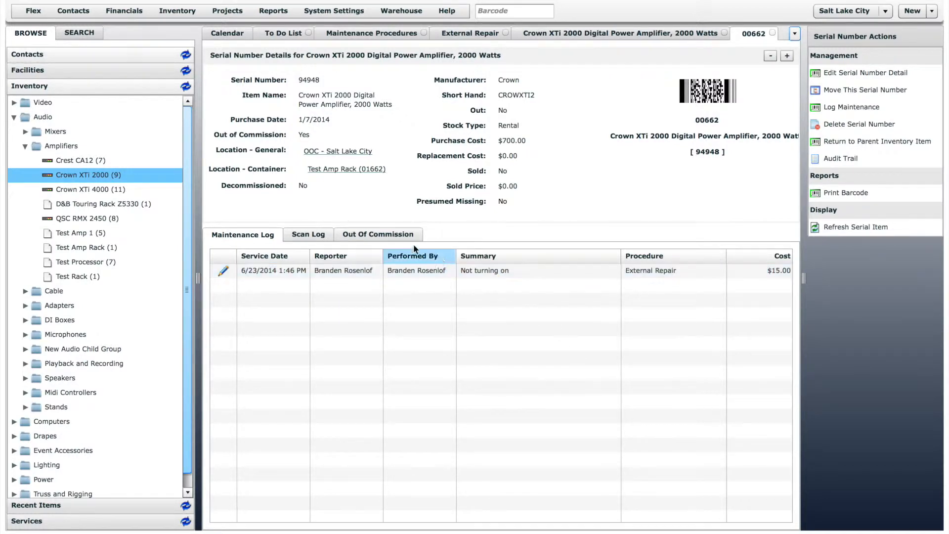
Check the unit's OOC location in the model's serial list, then view its Out Of Commission record
left_click(378, 235)
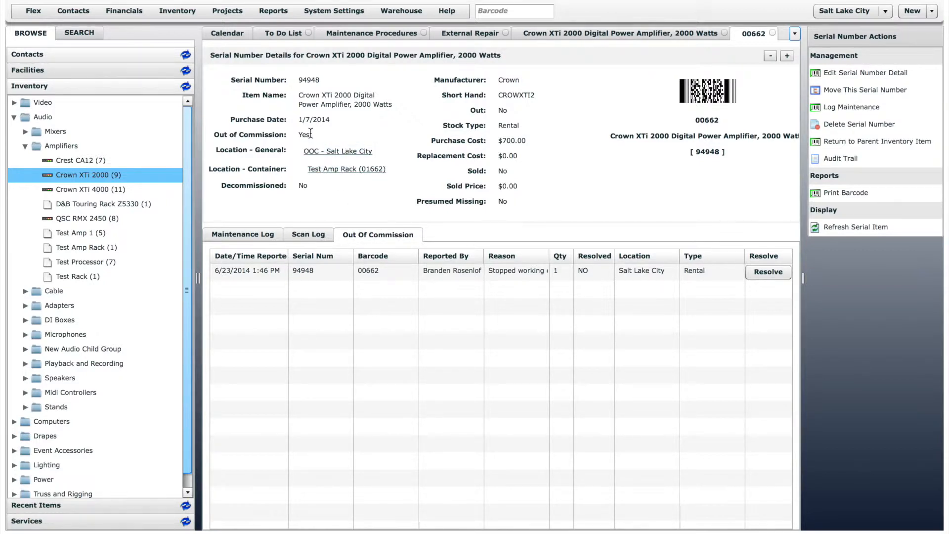
left_click(624, 34)
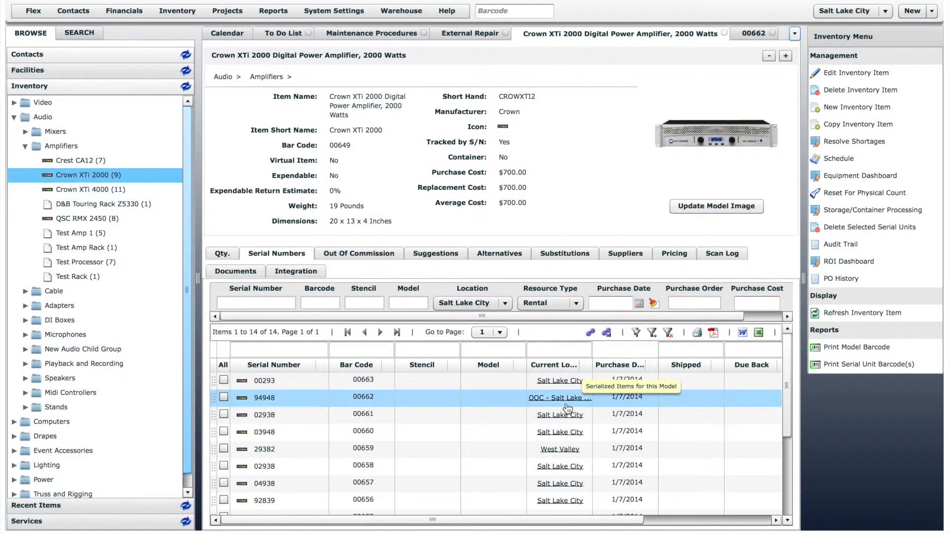
scroll("right", 3)
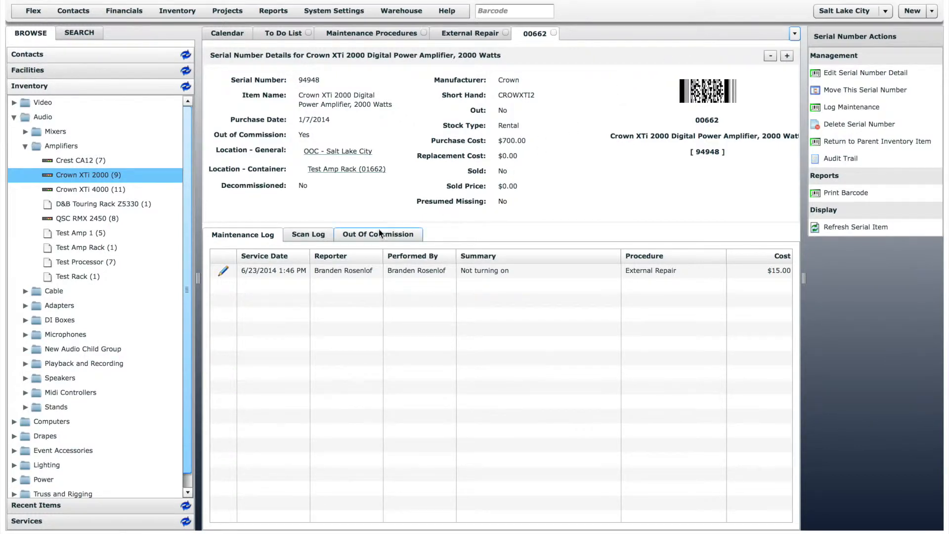
left_click(378, 234)
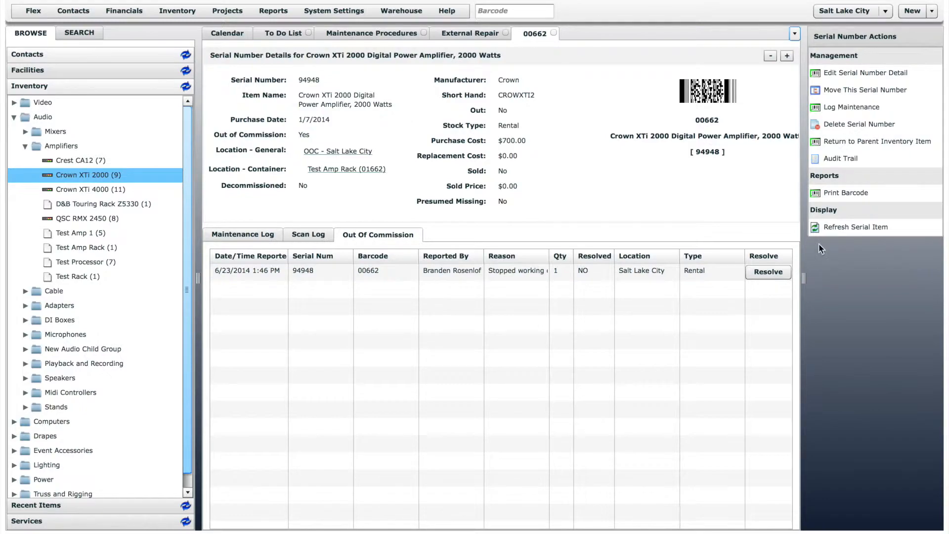
Set Decommissioned to Yes in the serial number details and update the unit
left_click(868, 72)
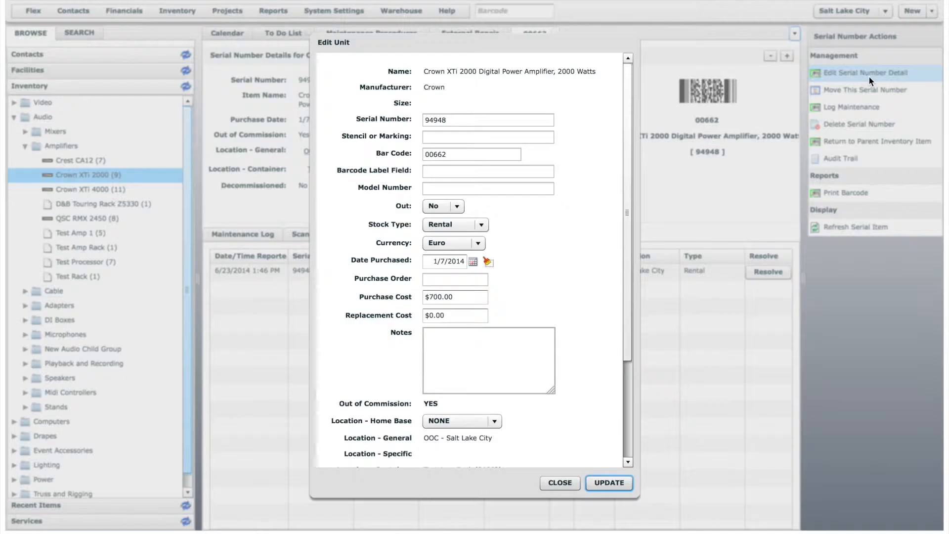
scroll("down", 3)
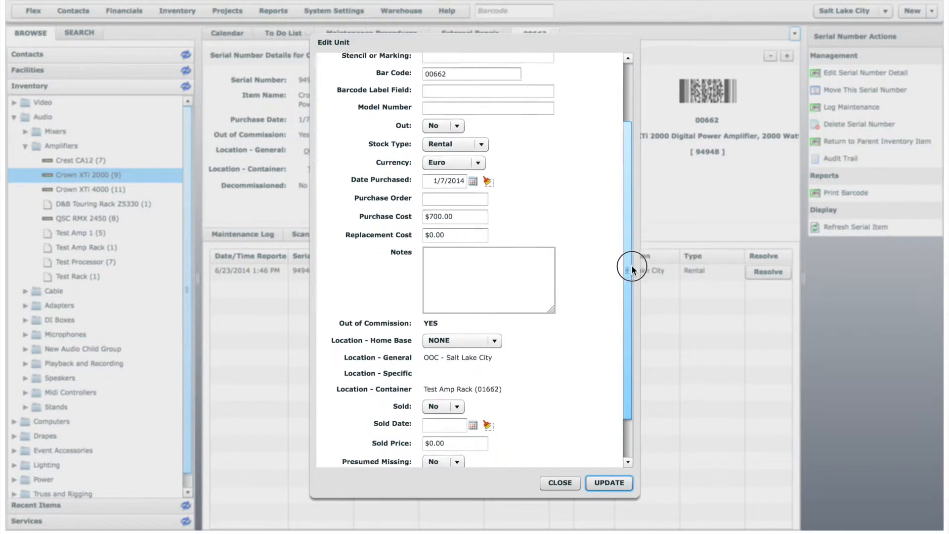
scroll("down", 3)
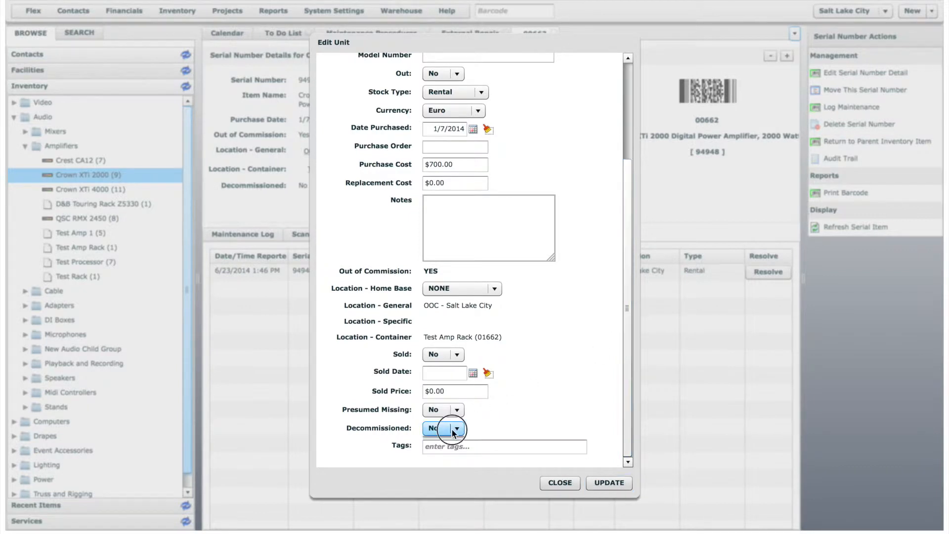
left_click(433, 428)
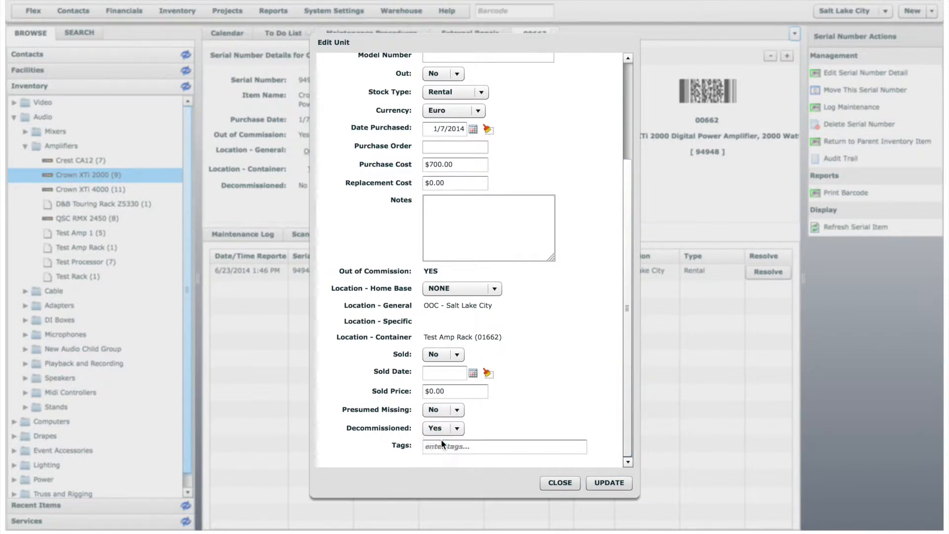
left_click(608, 483)
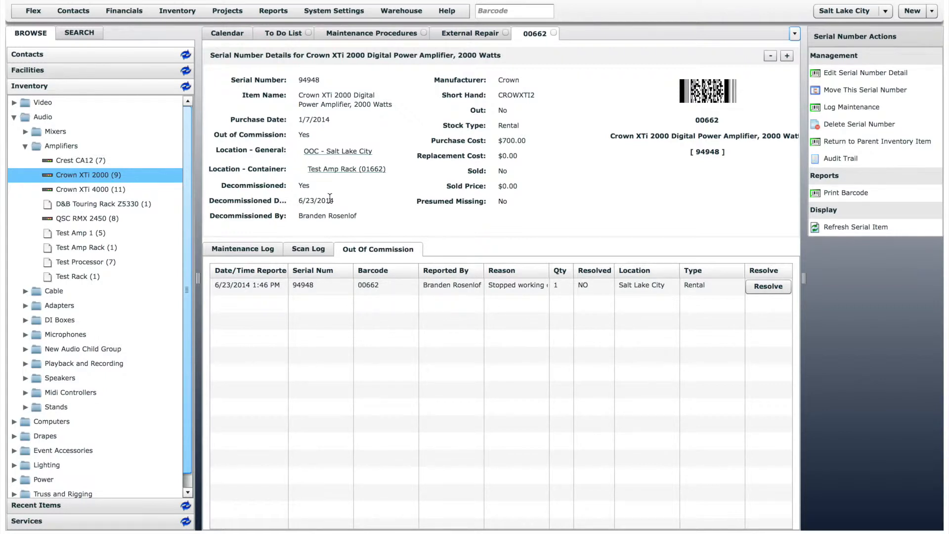
mouse_move(144, 71)
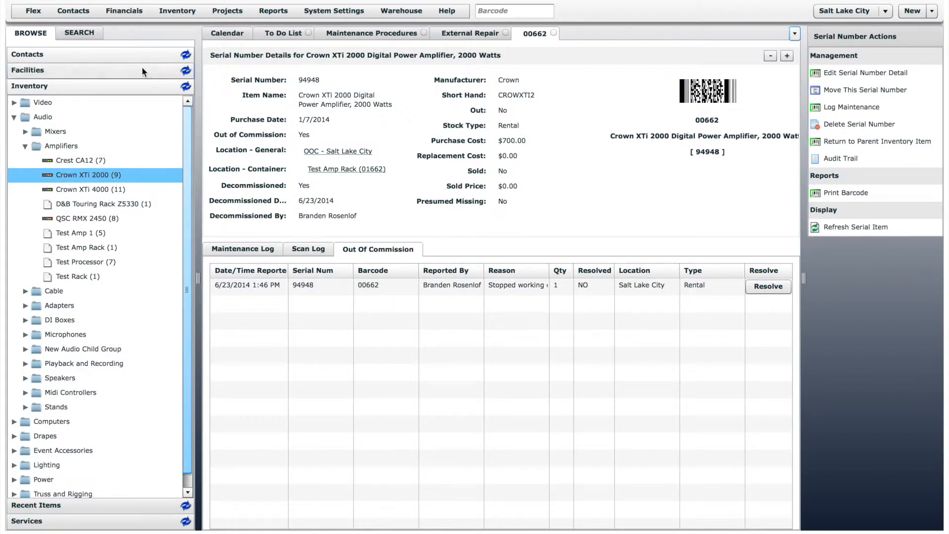
Search inventory for 'macbook' and open Macbook Air serial unit 01565
left_click(79, 33)
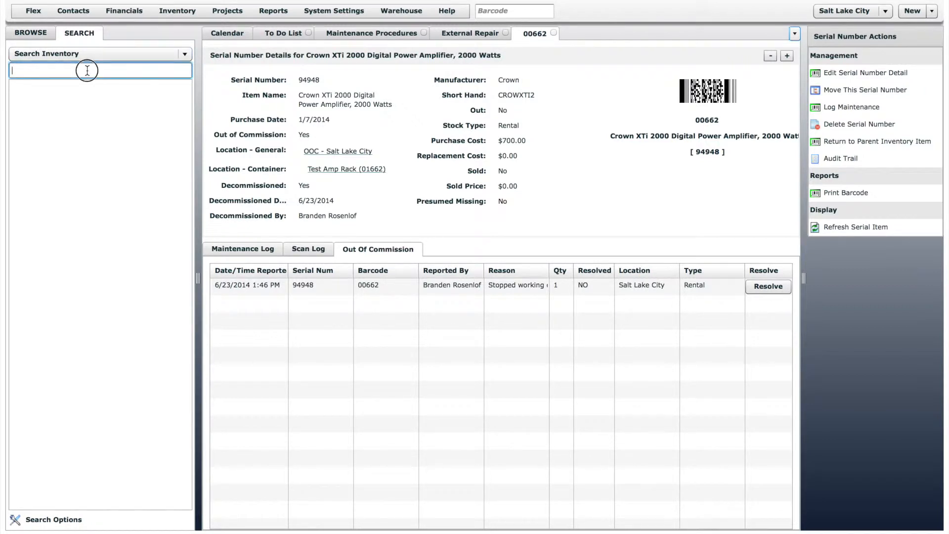
type("macbook")
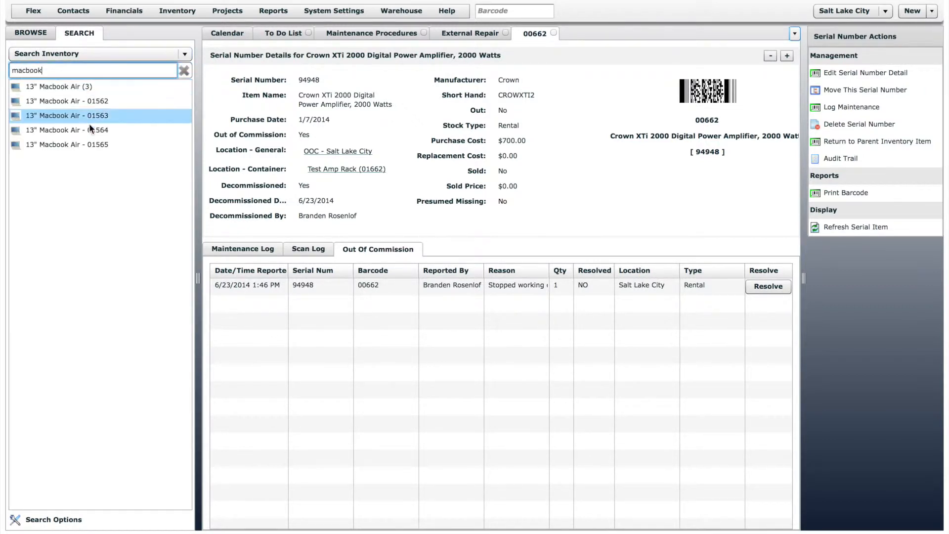
left_click(66, 144)
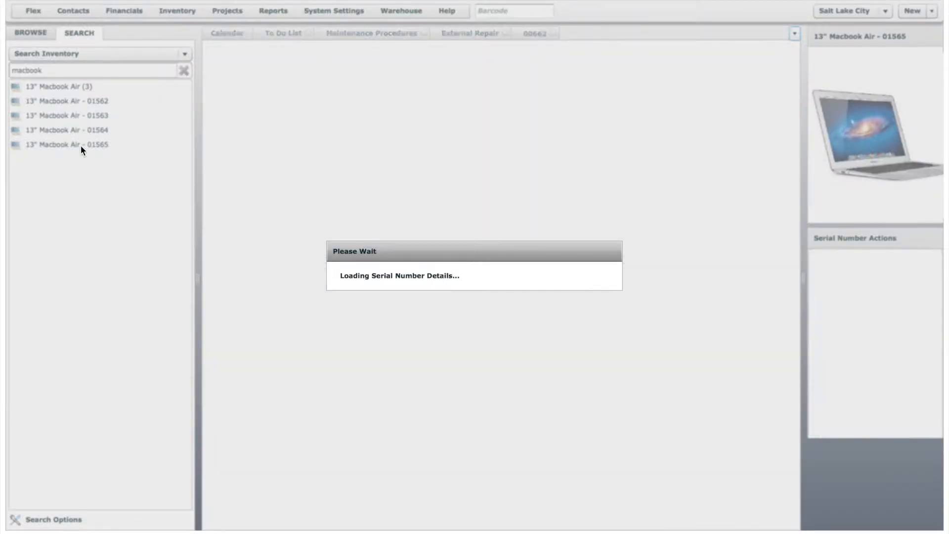
left_click(66, 145)
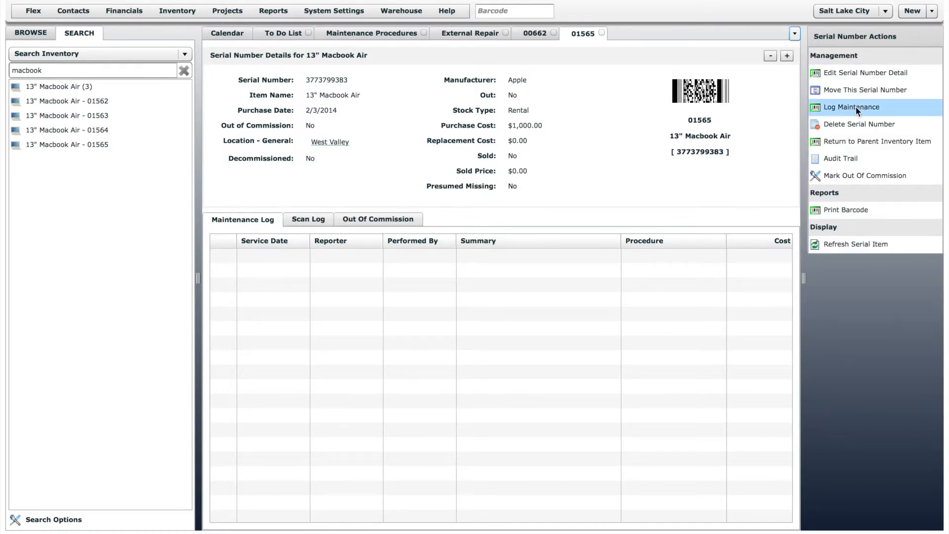
Start a maintenance entry with summary 'Software Update', procedure Software Update and details about updating to OS X
left_click(853, 107)
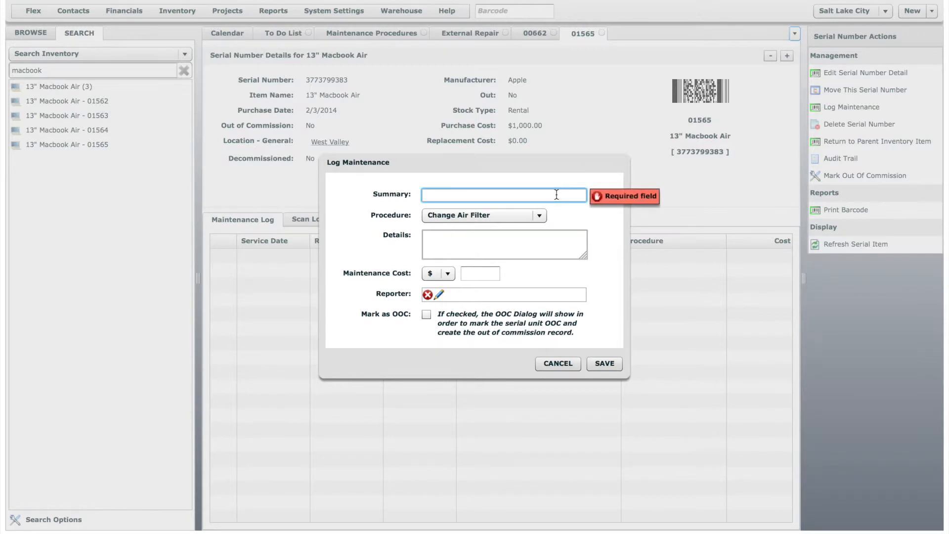
type("Software U")
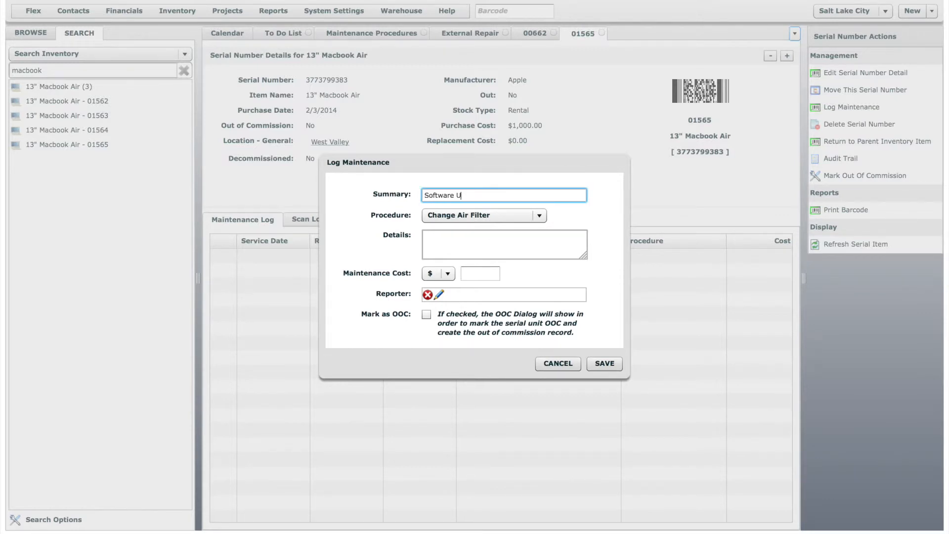
type("pdate")
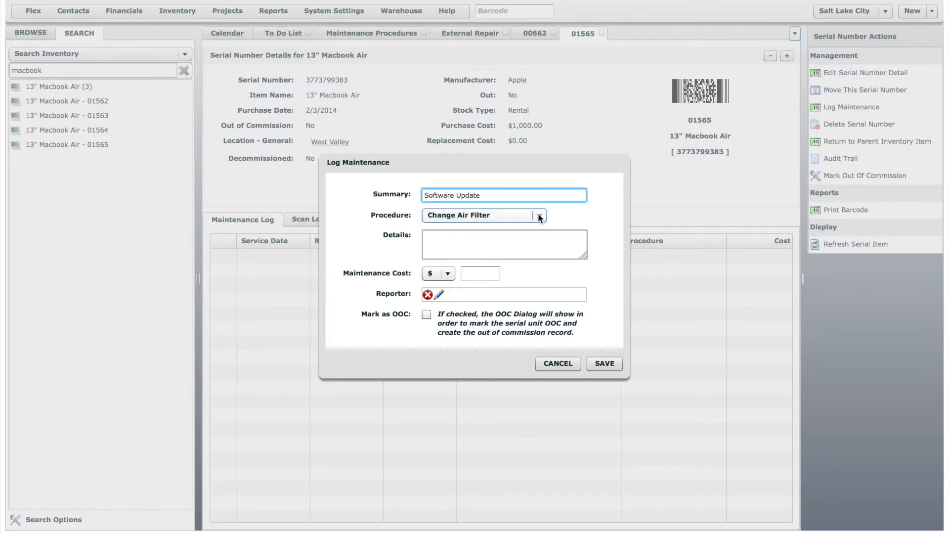
left_click(538, 215)
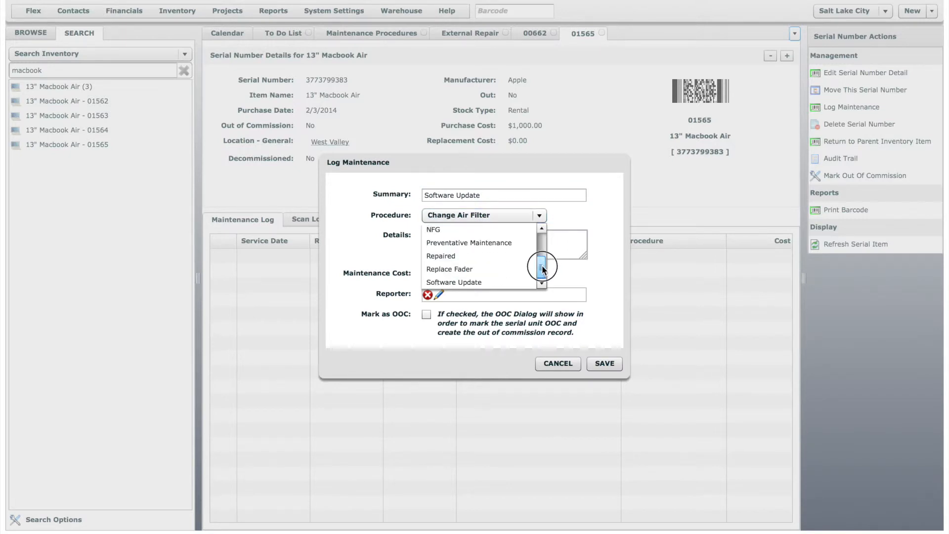
left_click(453, 282)
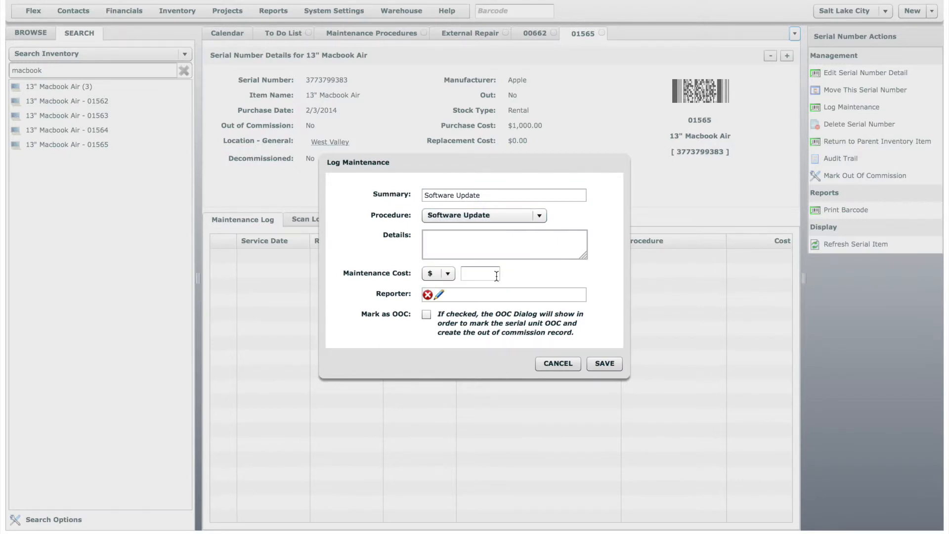
type("Updated")
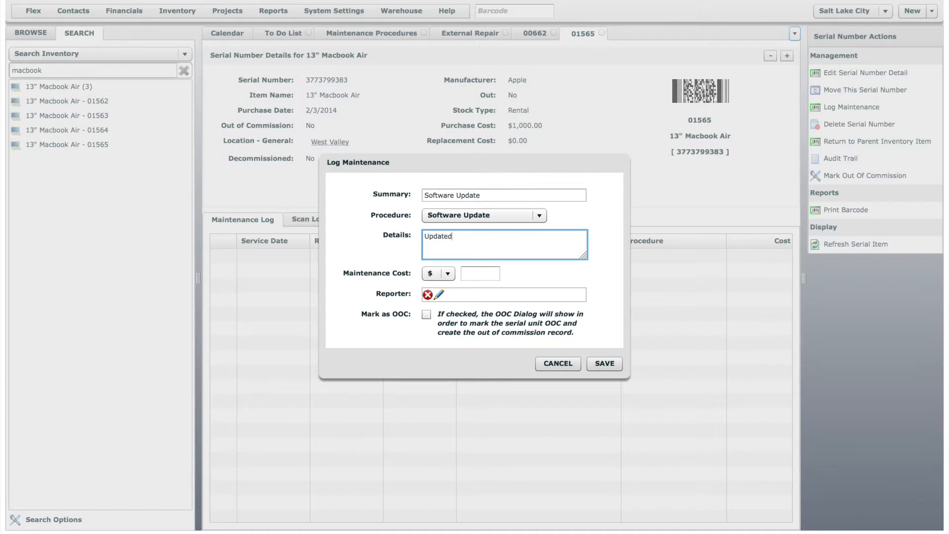
type("to OX")
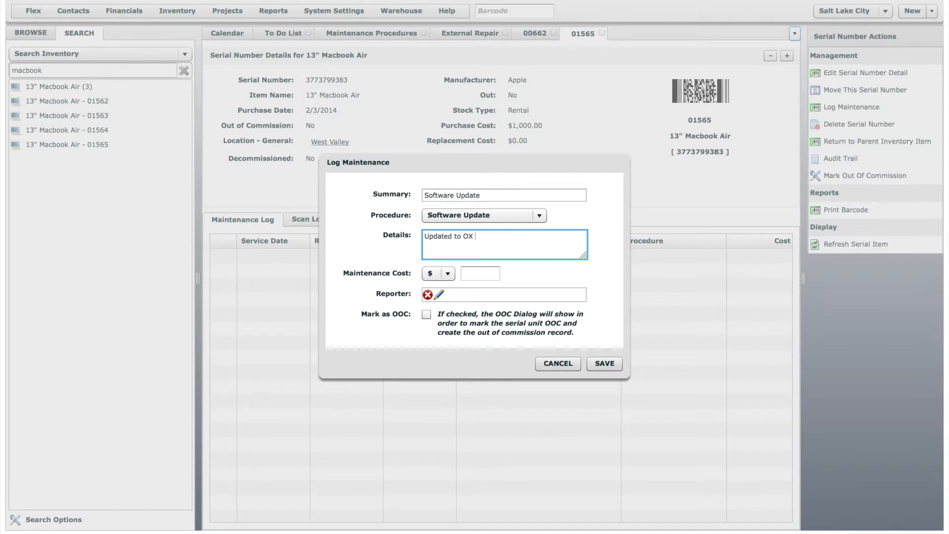
type("S ...")
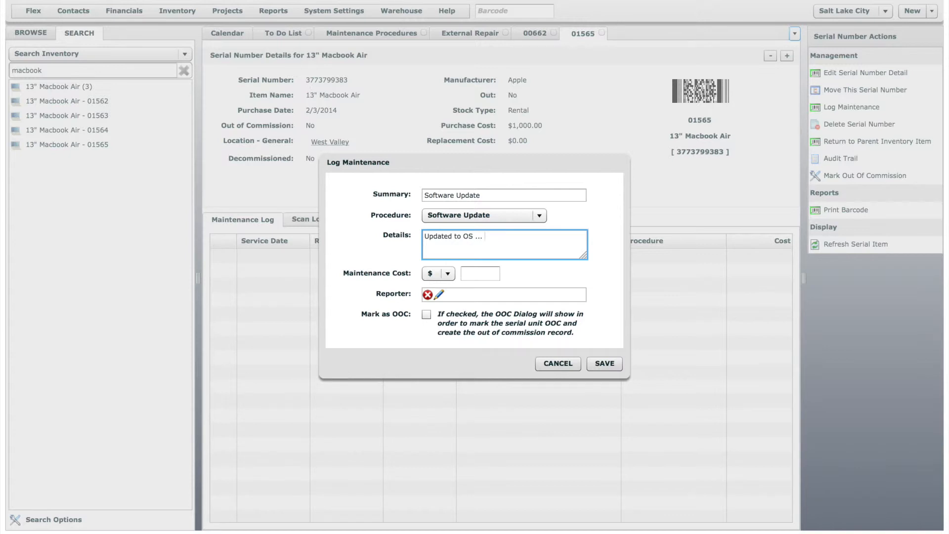
left_click(481, 273)
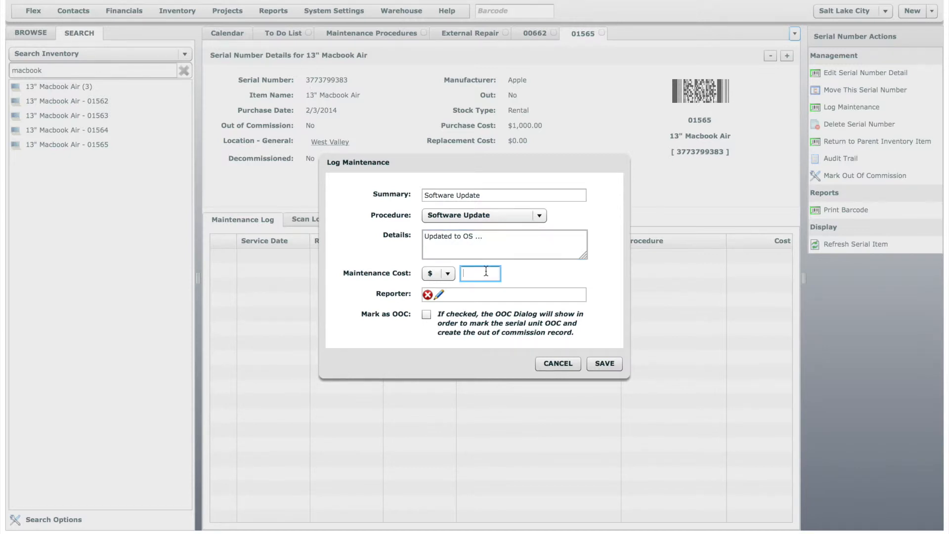
type("30")
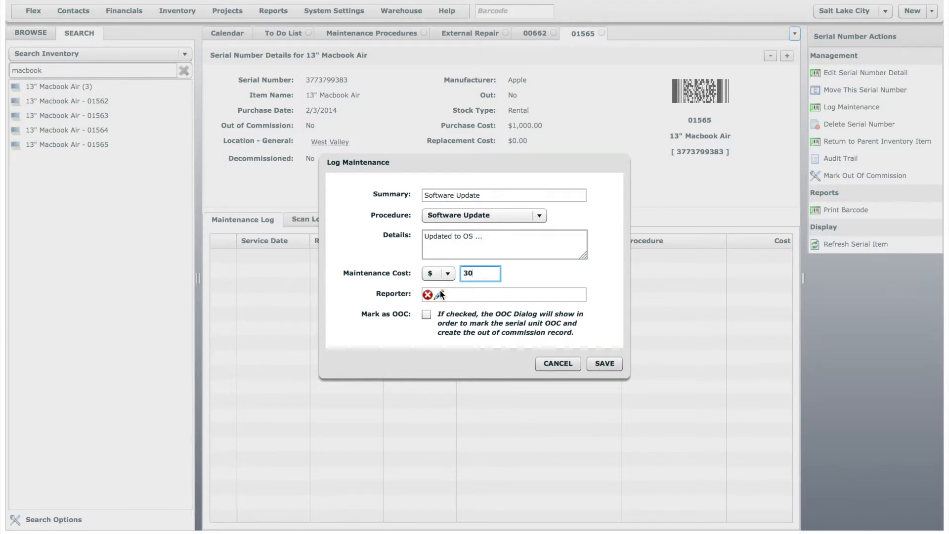
left_click(436, 296)
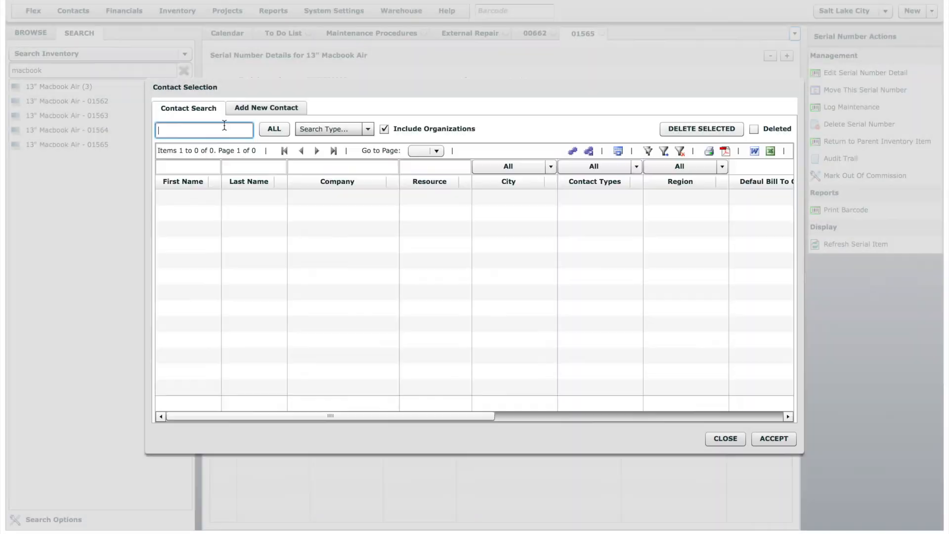
type("branden")
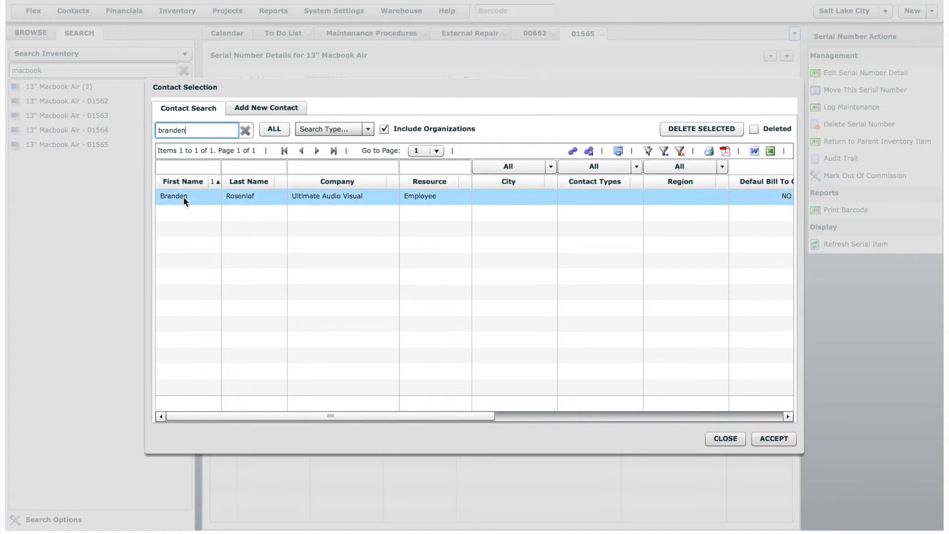
left_click(773, 438)
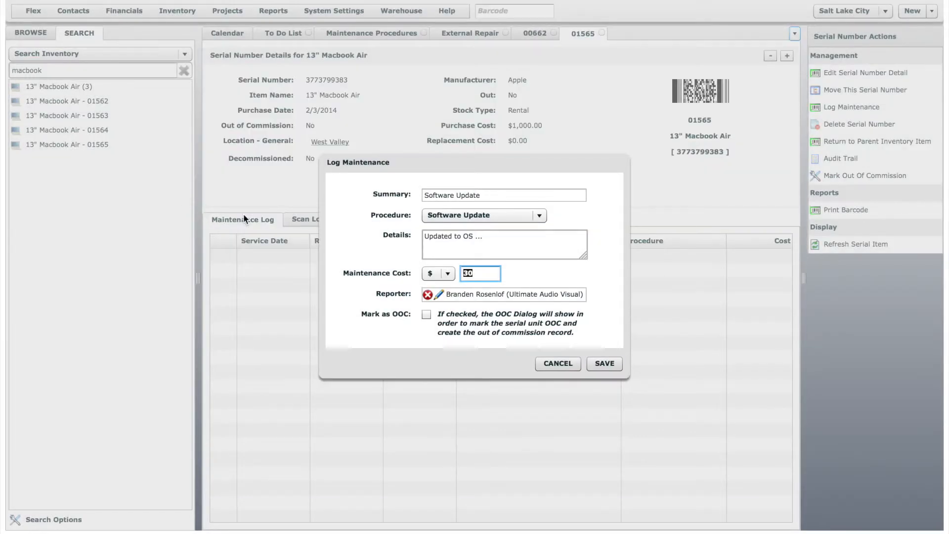
mouse_move(347, 252)
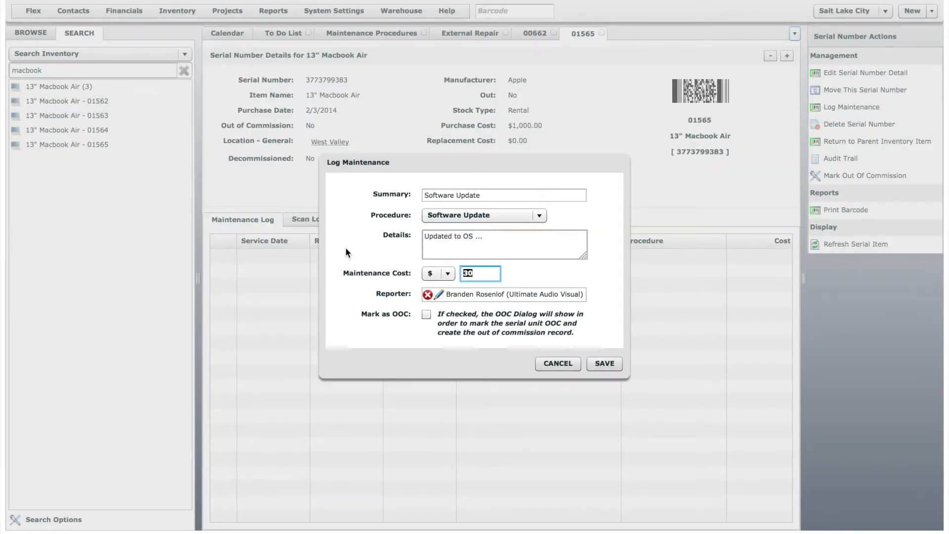
left_click(603, 362)
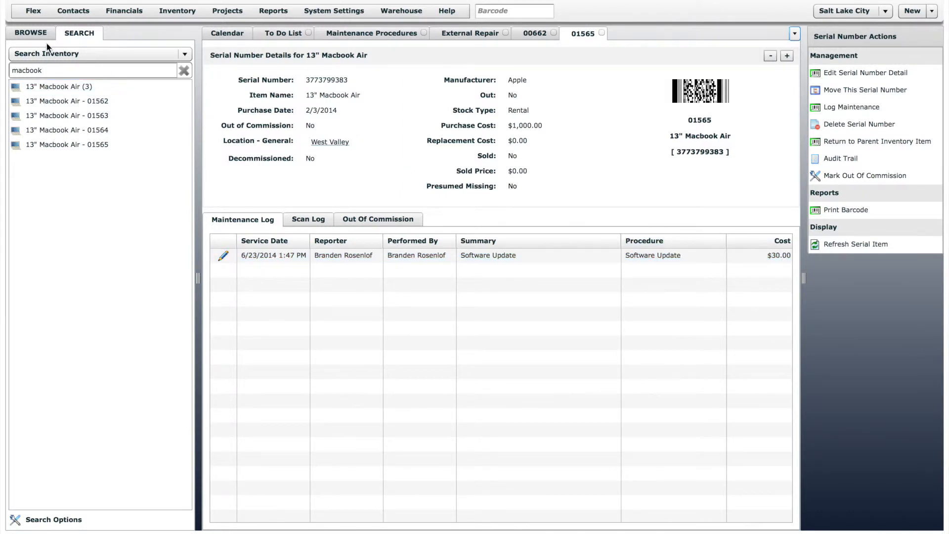
Browse Audio > Cable > Signal Cable to the 25' XLR item and view its out-of-commission records
left_click(30, 32)
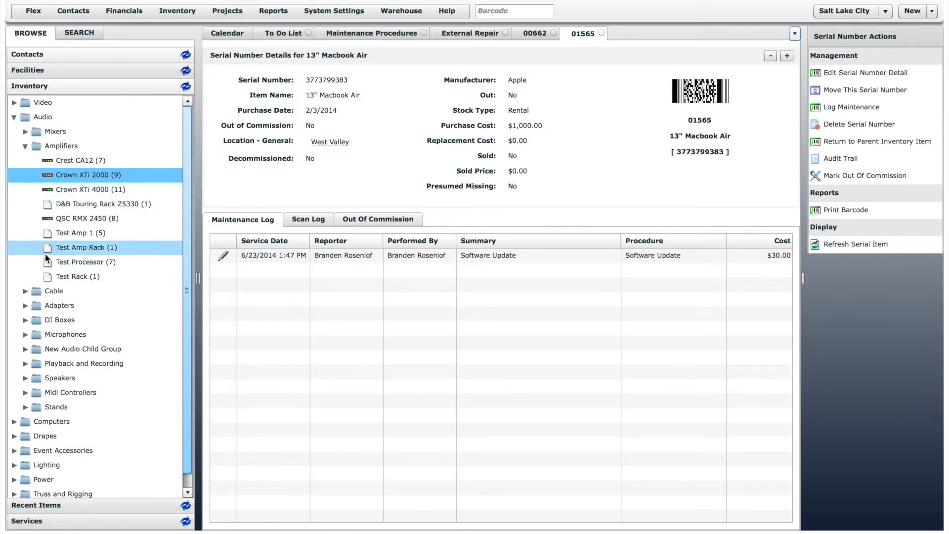
left_click(26, 290)
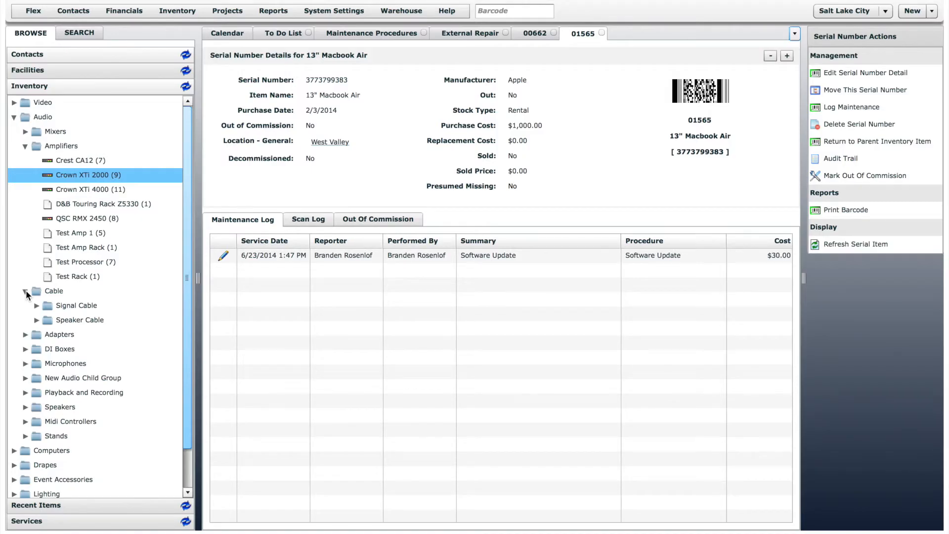
left_click(37, 305)
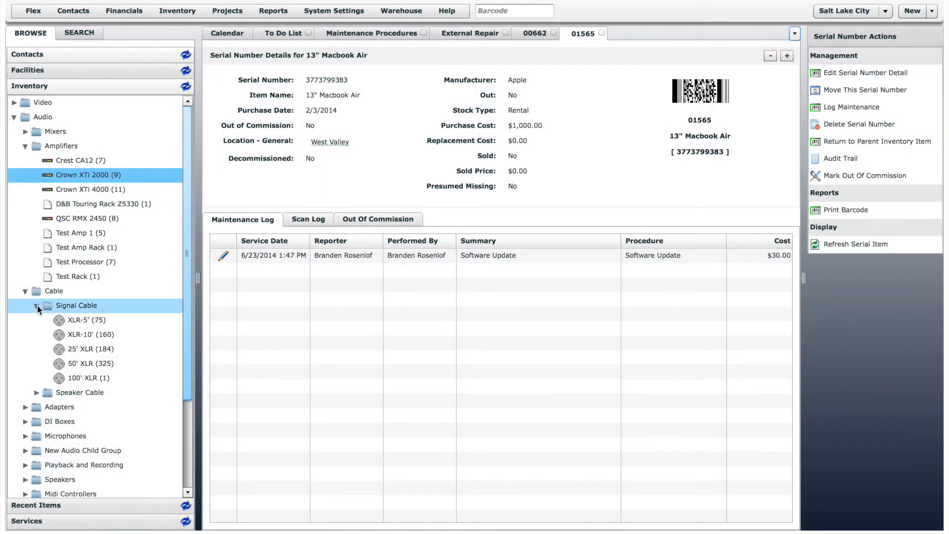
left_click(90, 349)
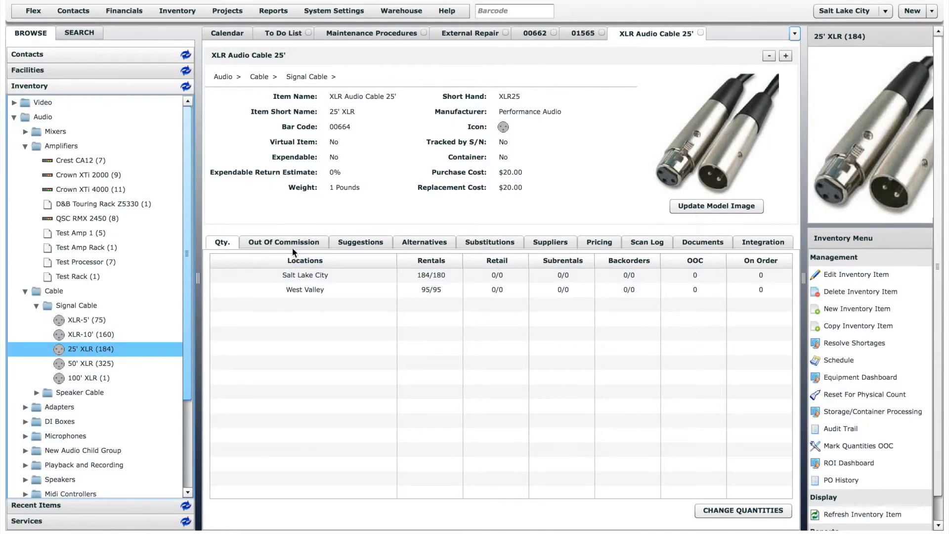
left_click(283, 242)
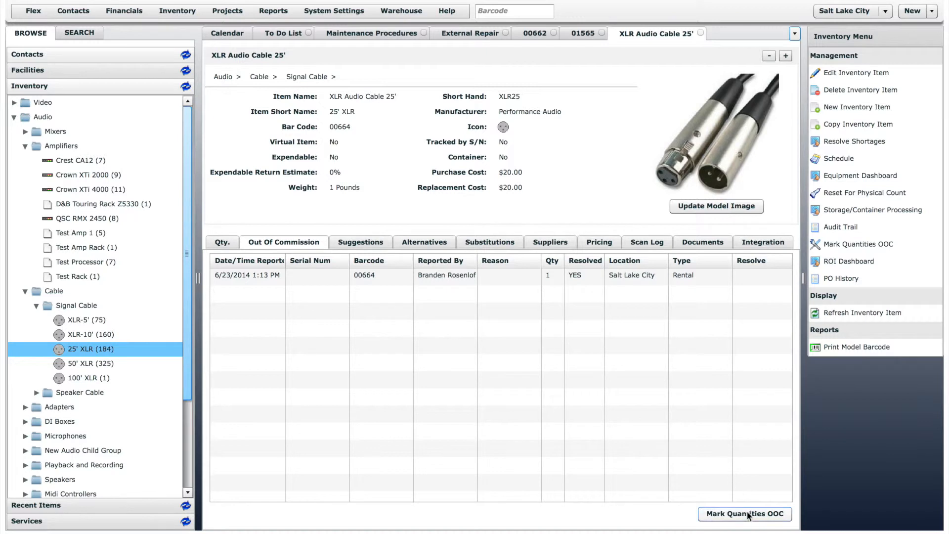
mouse_move(769, 468)
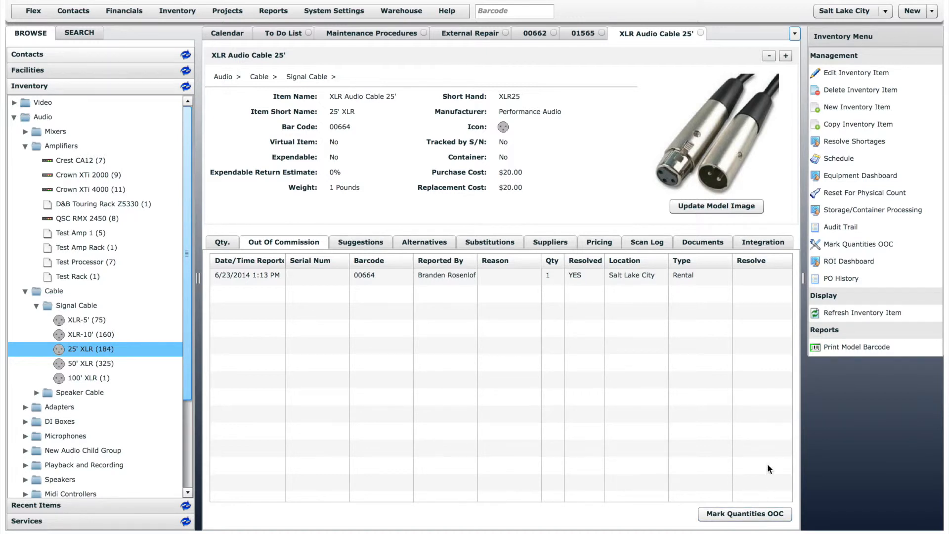
mouse_move(859, 244)
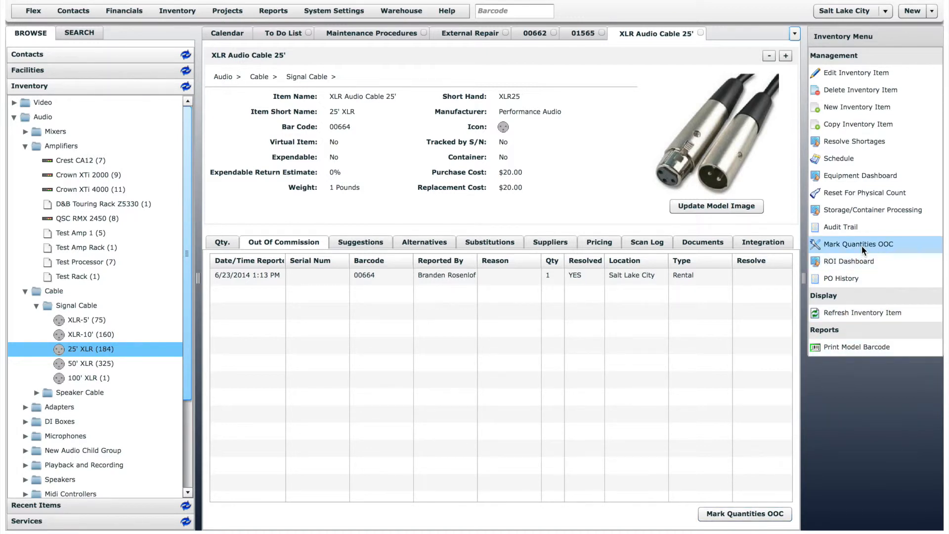
Start a new out-of-commission record for the cable quantities with reason 'Bad ends'
left_click(858, 245)
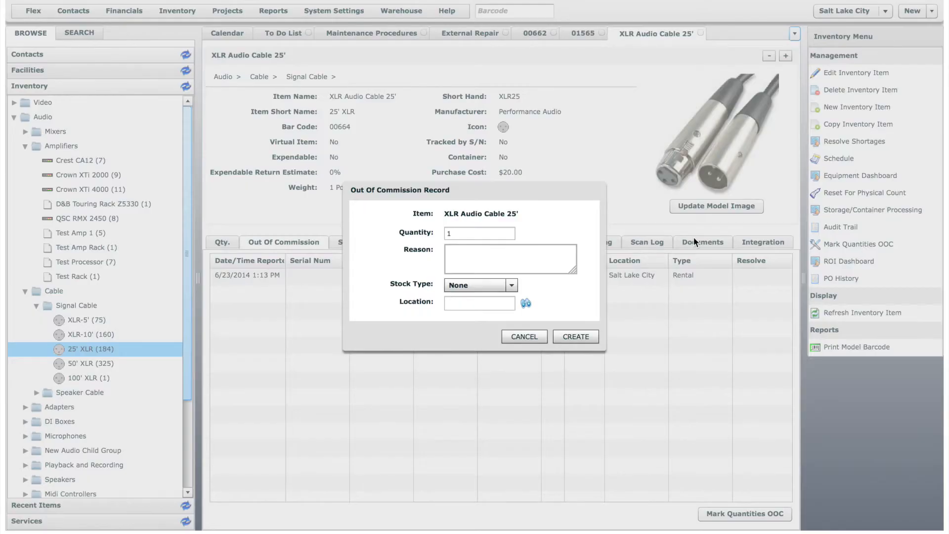
left_click(478, 233)
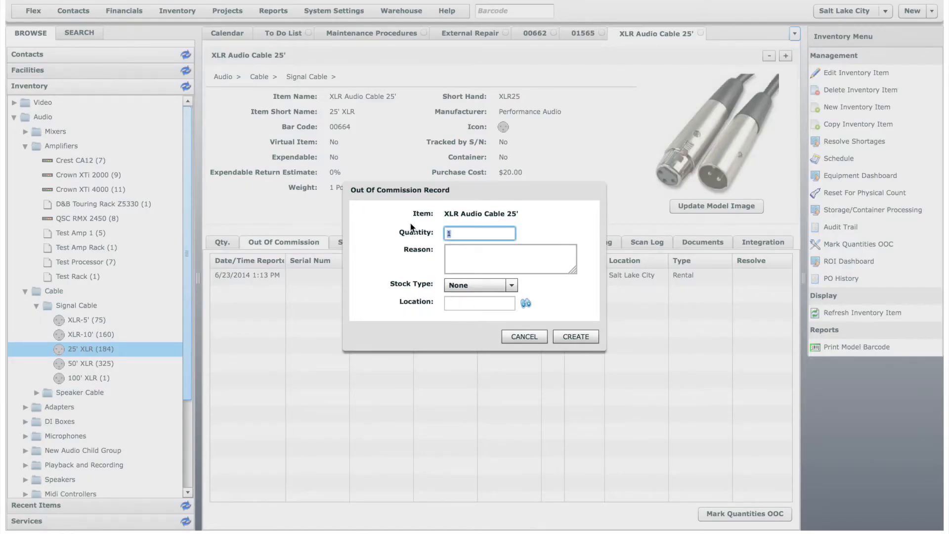
type("B")
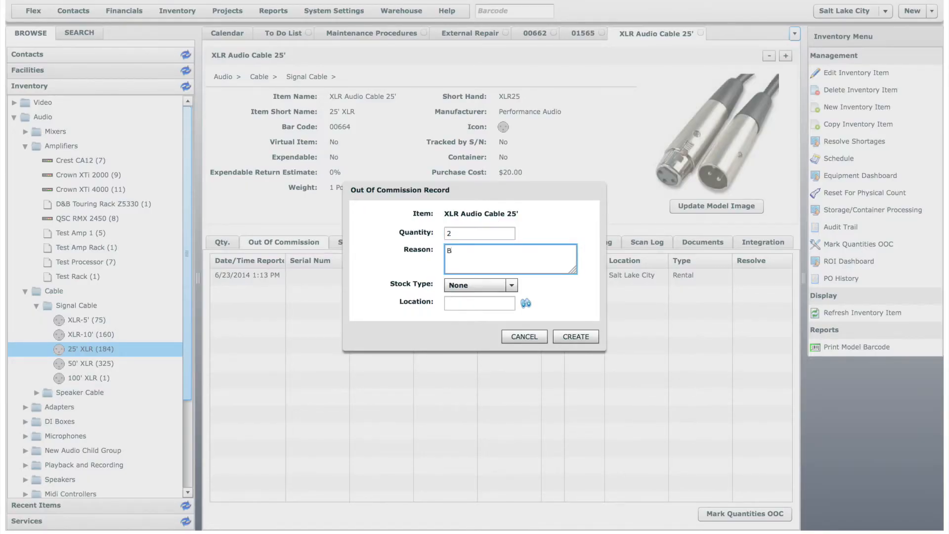
type("ad ends")
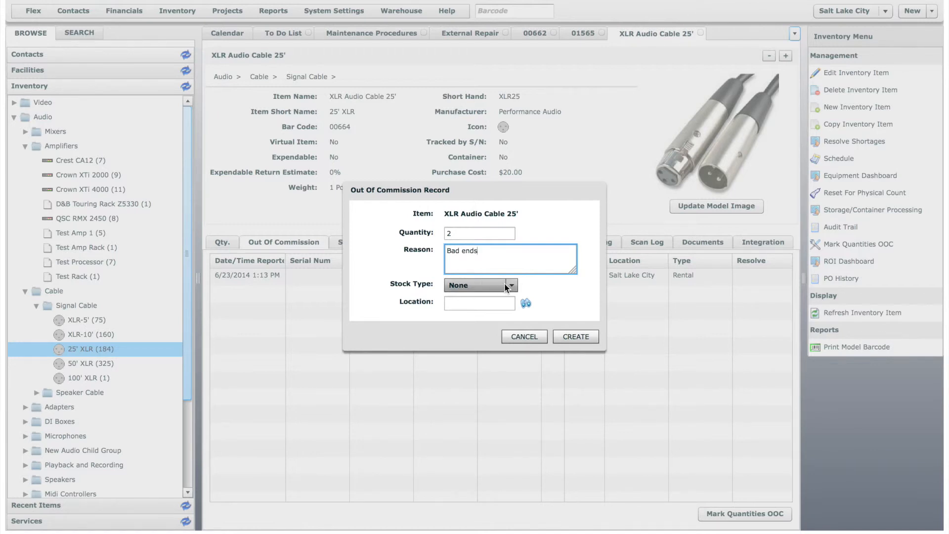
Set stock type Rental and location Salt Lake City, then create the record
left_click(480, 285)
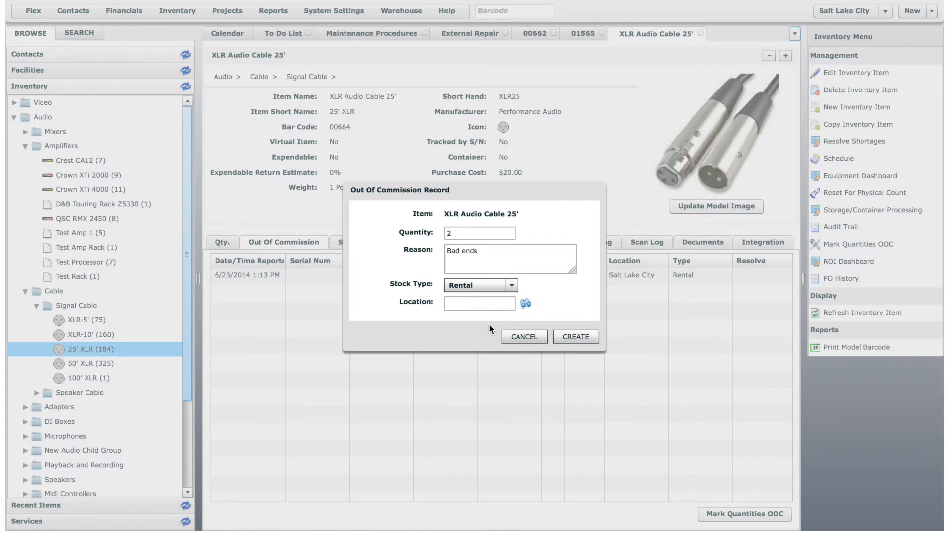
left_click(478, 302)
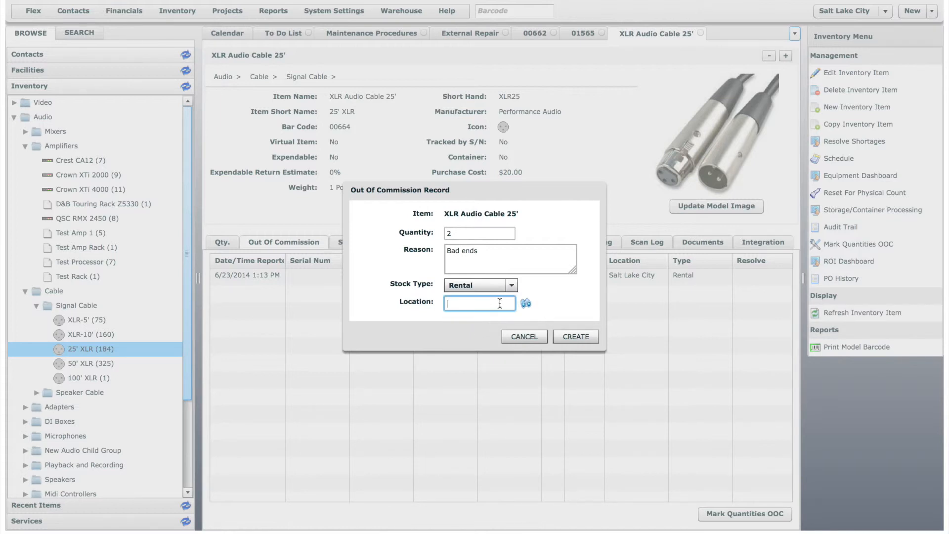
type("salt")
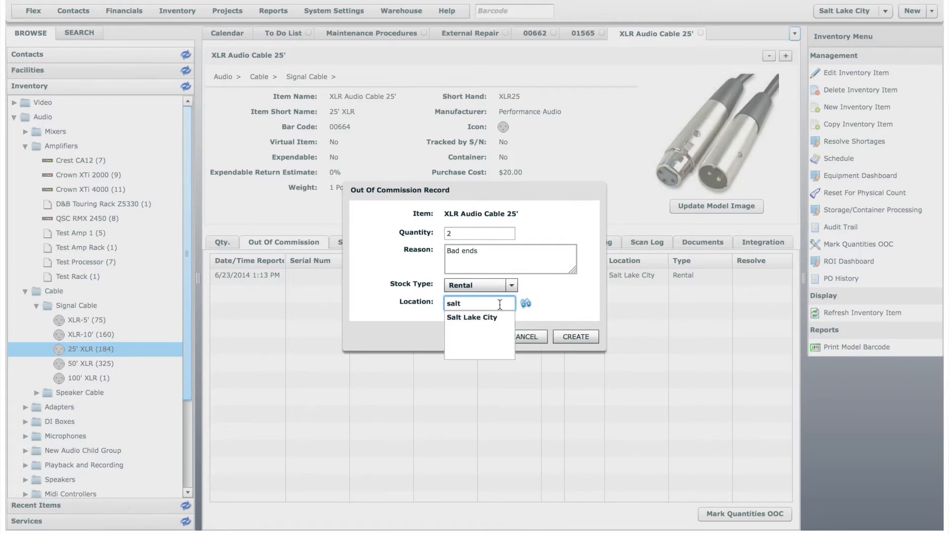
left_click(471, 317)
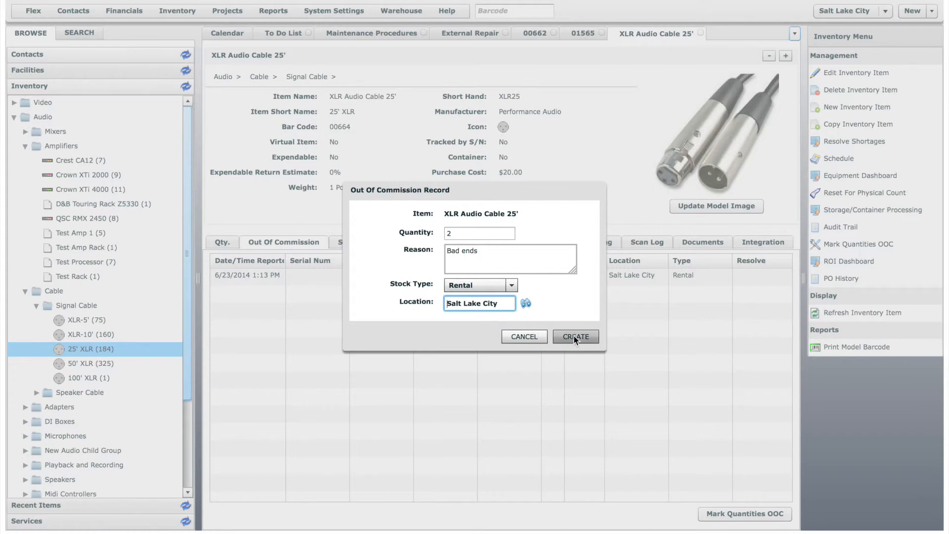
left_click(575, 336)
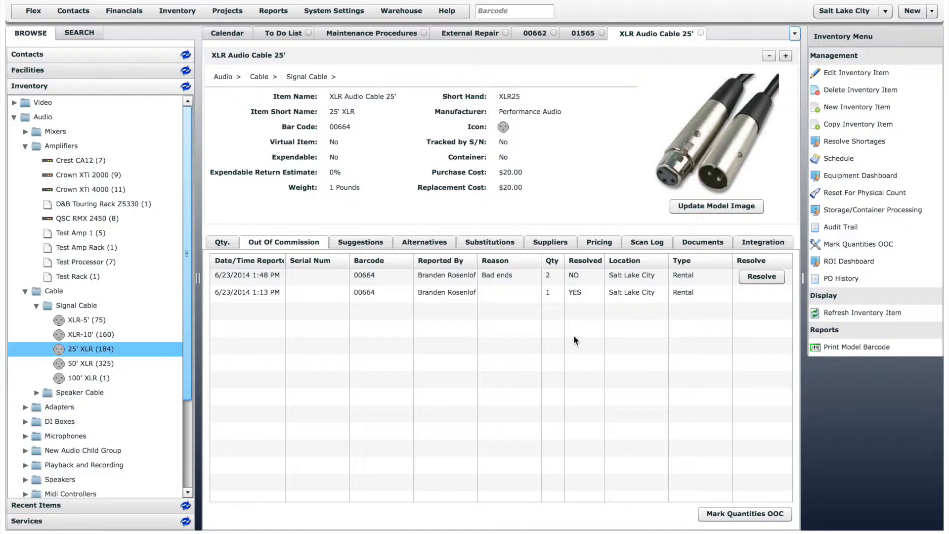
mouse_move(686, 308)
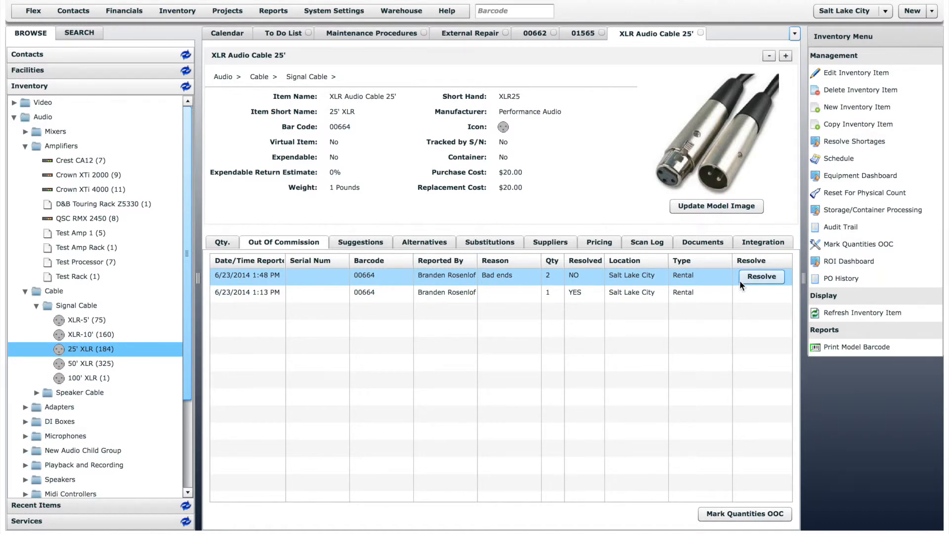
View the cable's quantity breakdown by location showing 2 out of commission at Salt Lake City
left_click(222, 242)
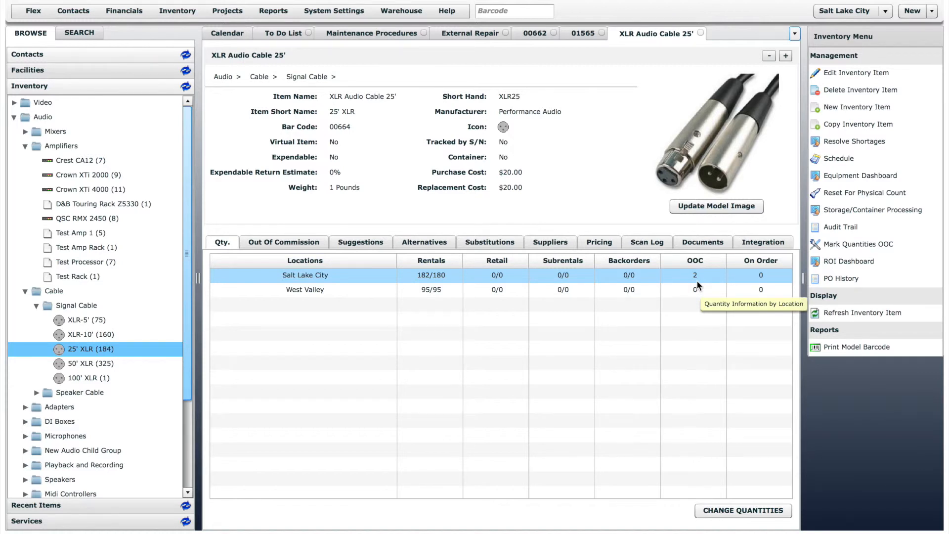
mouse_move(696, 284)
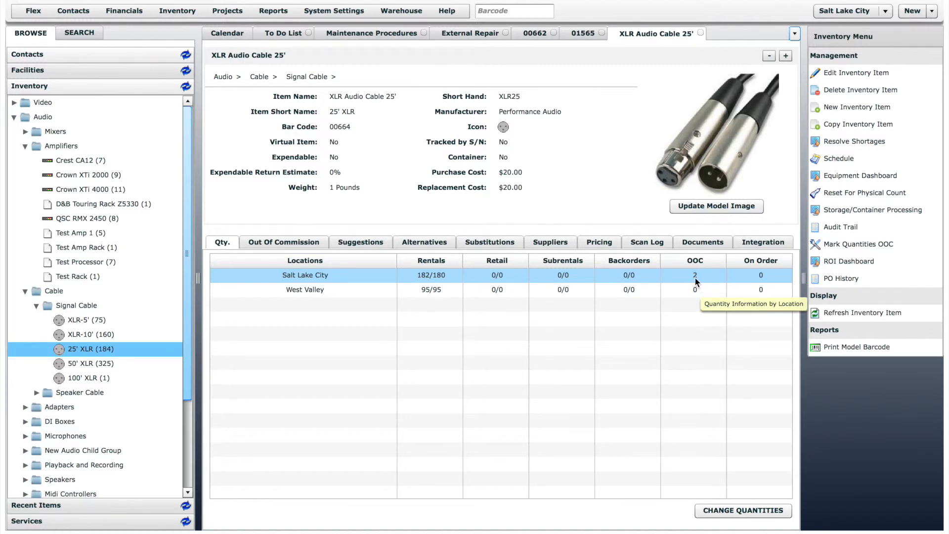
left_click(400, 10)
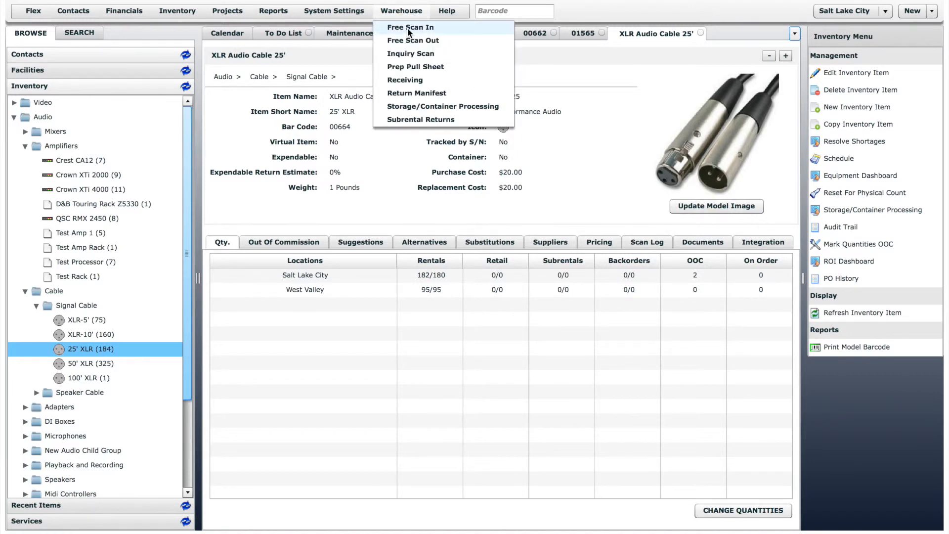
Free Scan In barcode 00646, returning the Crown XTi 4000 amplifier to inventory
left_click(411, 27)
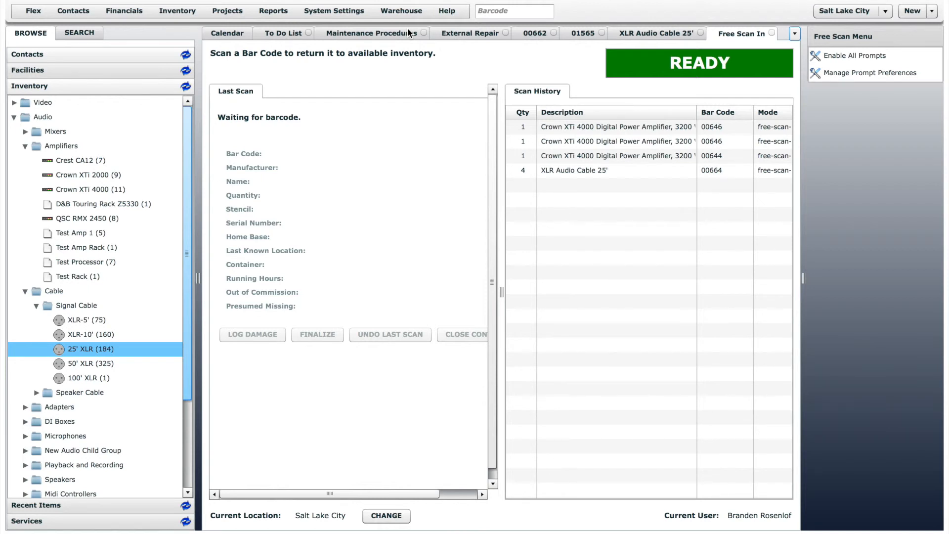
left_click(514, 11)
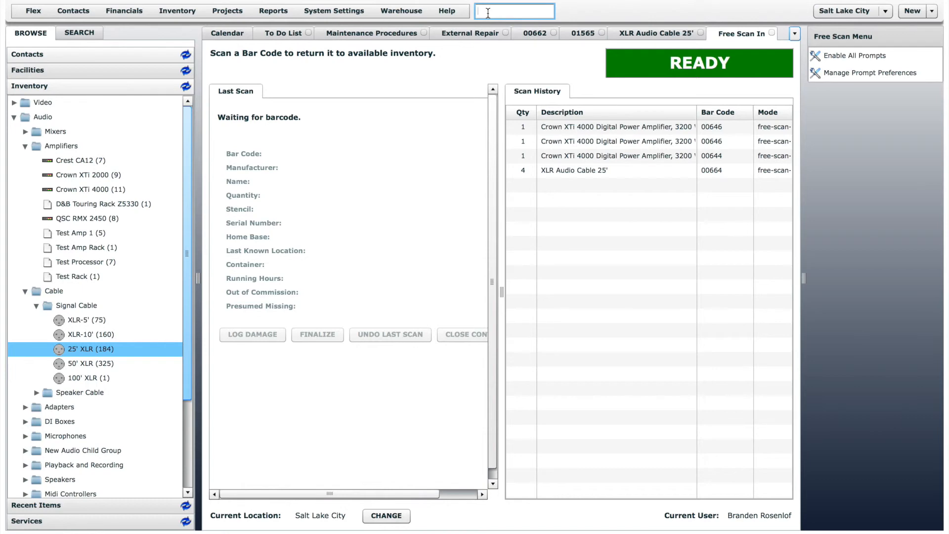
type("00646")
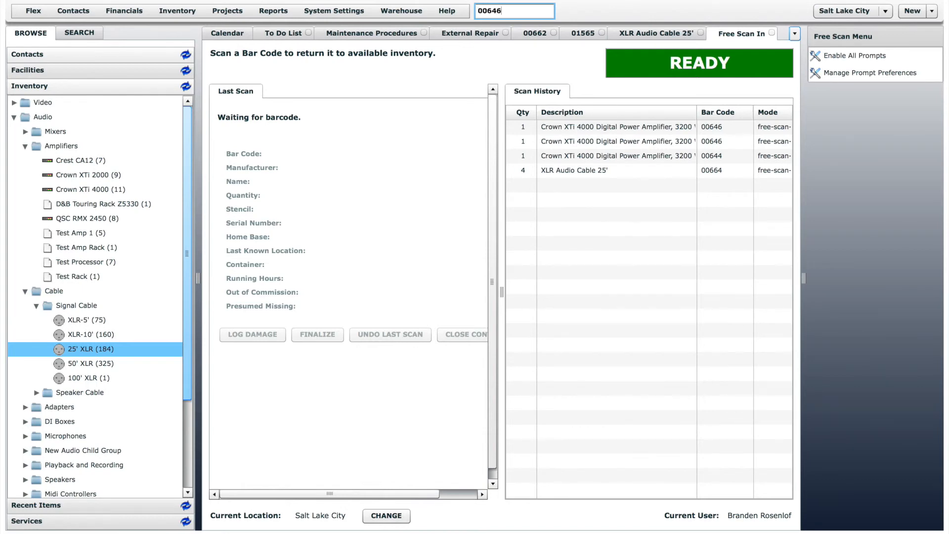
key("Return")
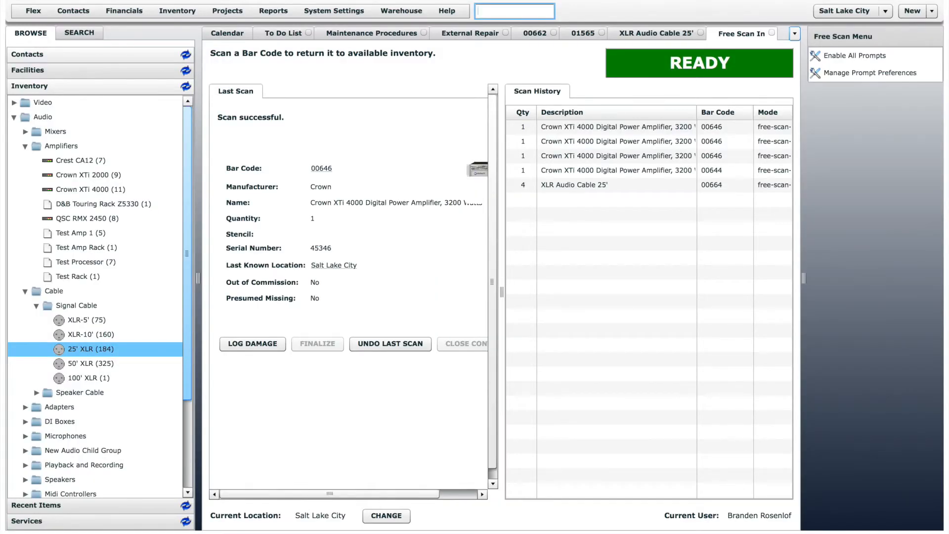
mouse_move(275, 283)
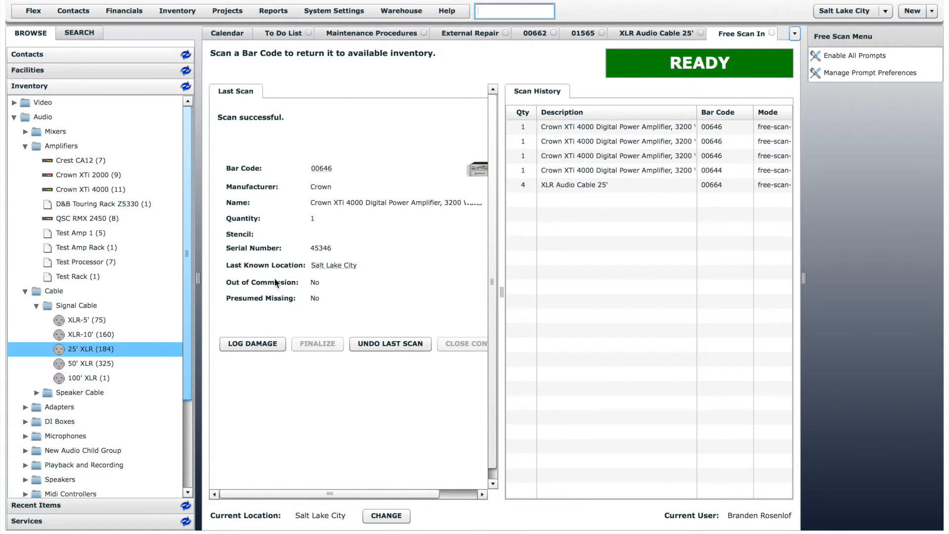
Begin a Log Damage entry for the scanned amplifier and cancel it without saving
left_click(252, 343)
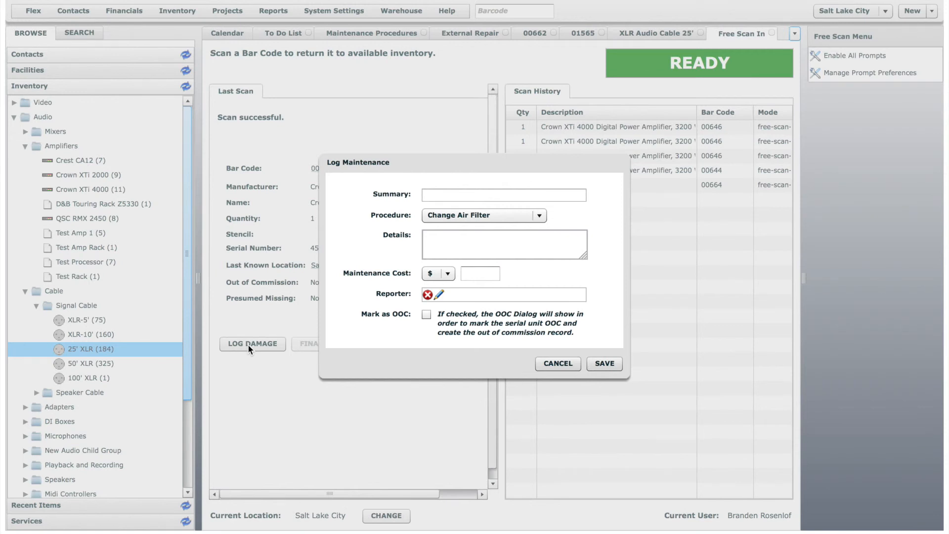
left_click(556, 362)
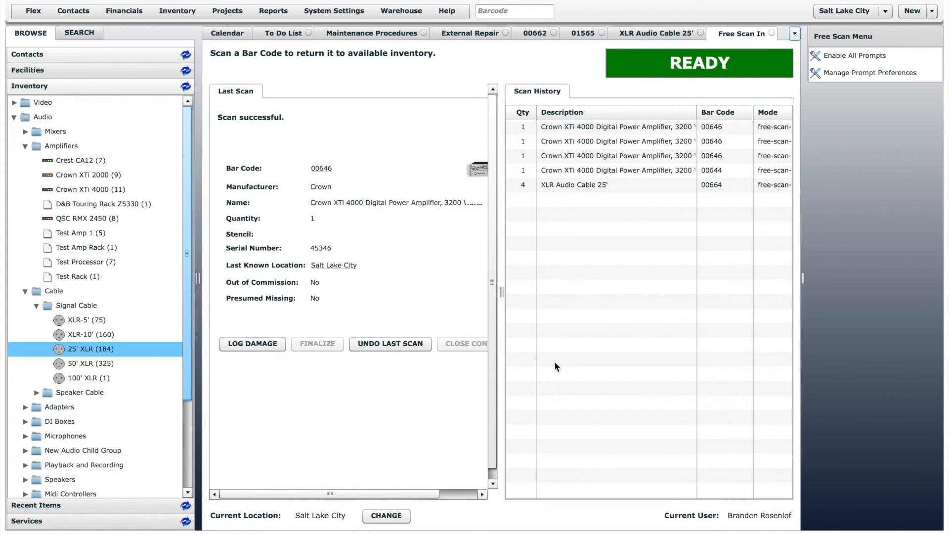
mouse_move(273, 10)
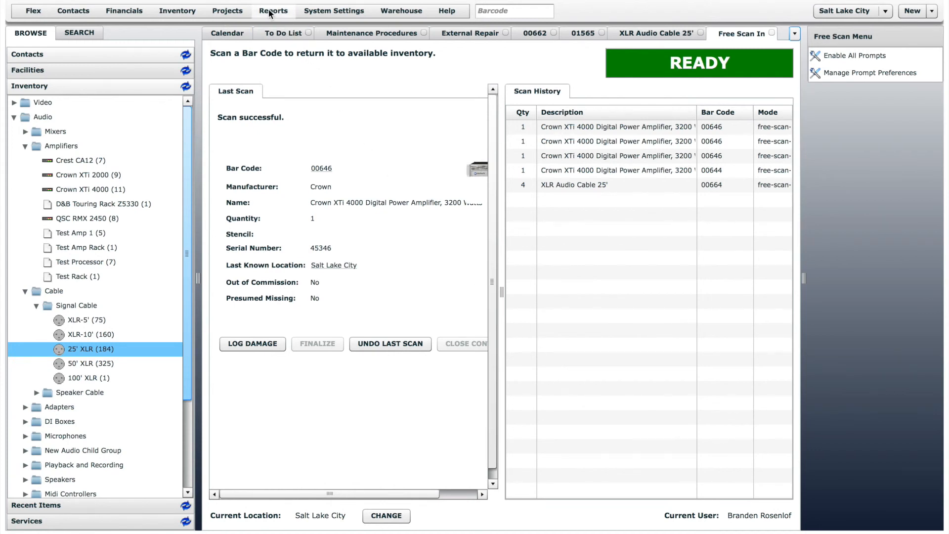
Generate the Out Of Commission Report in PDF format from the Reports menu
left_click(273, 10)
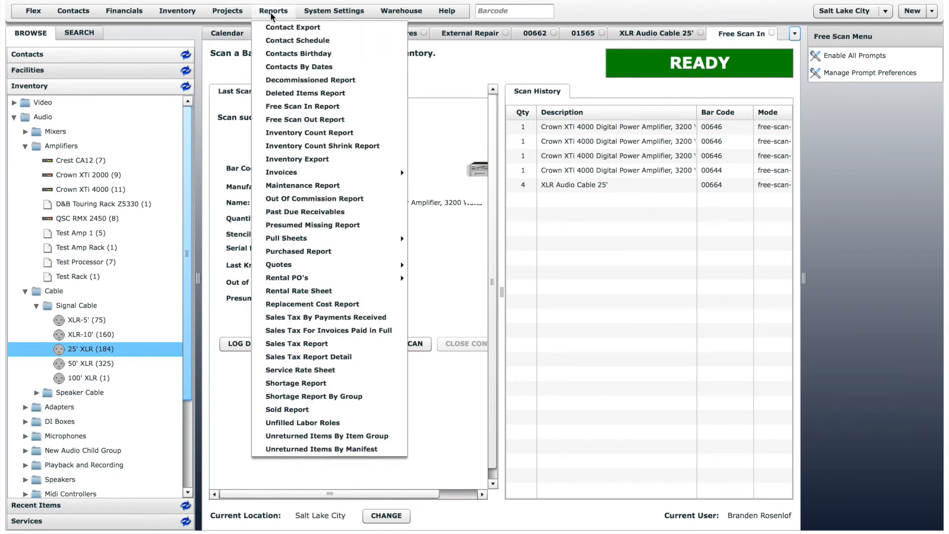
mouse_move(309, 79)
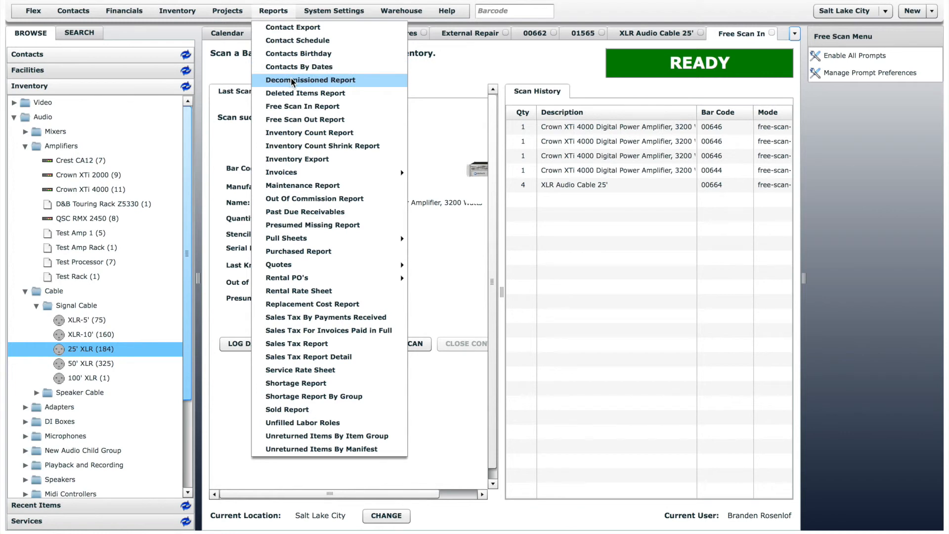
mouse_move(320, 185)
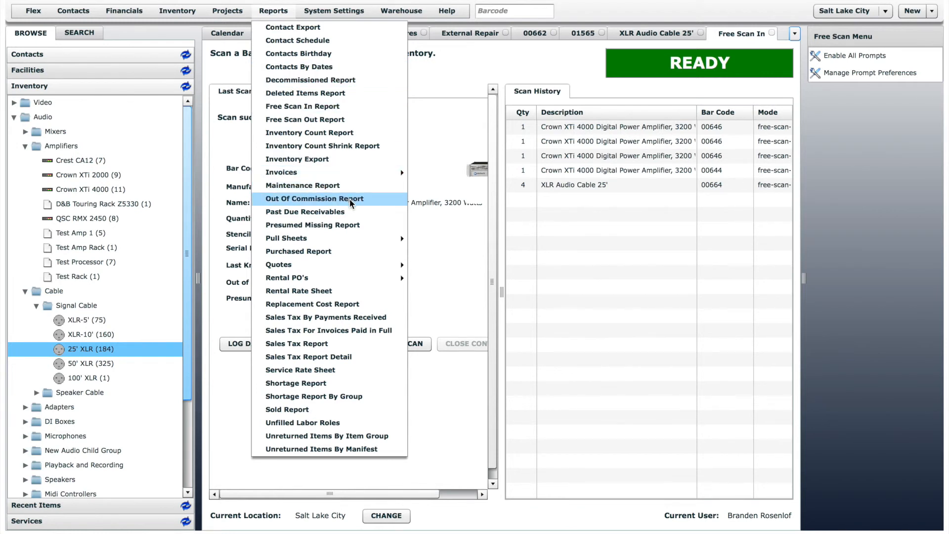
left_click(314, 199)
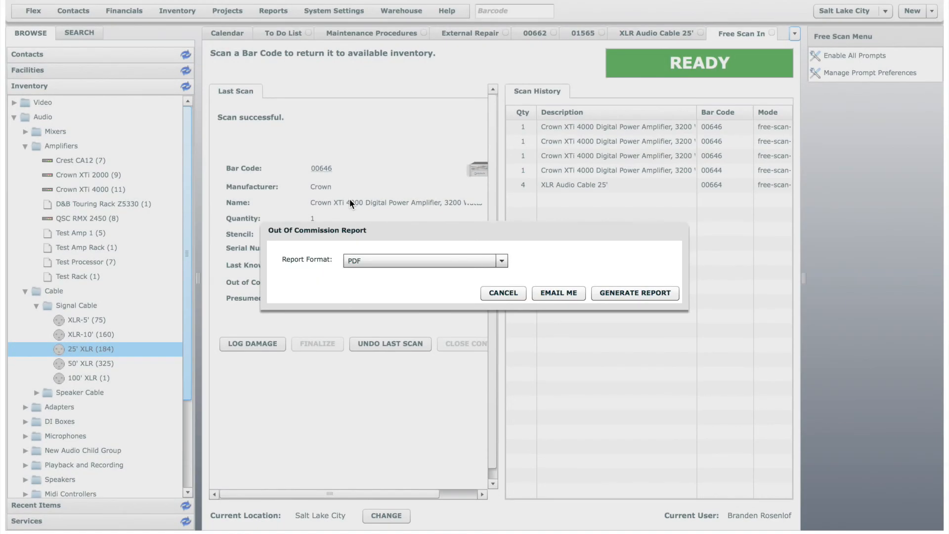
mouse_move(635, 293)
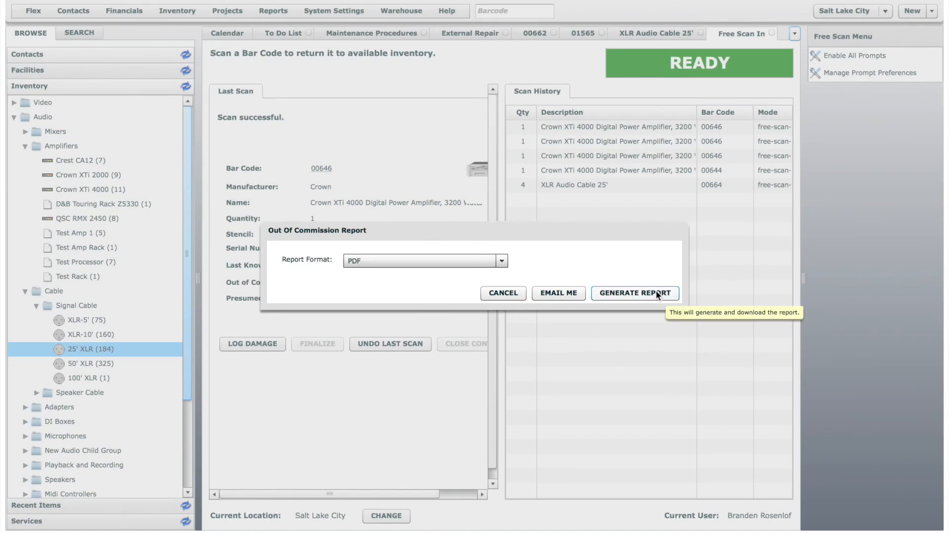
left_click(634, 293)
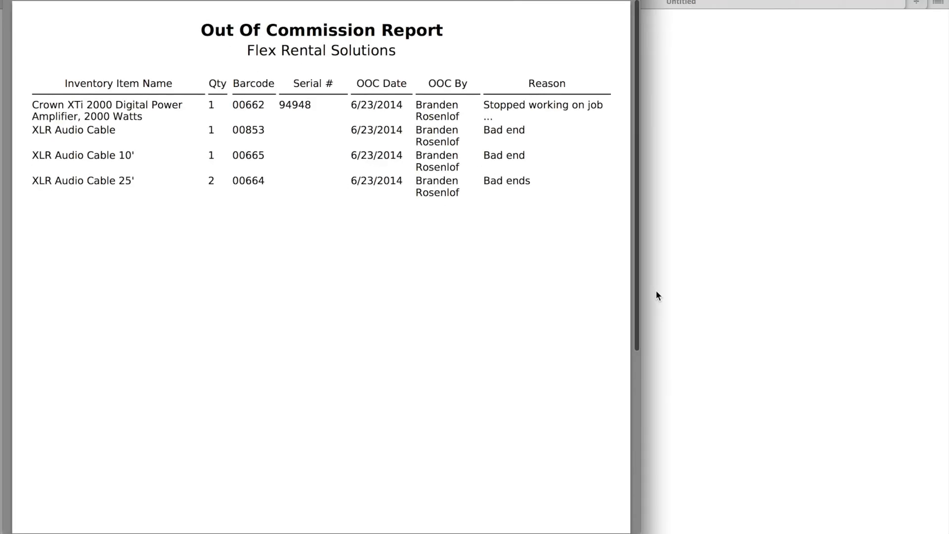